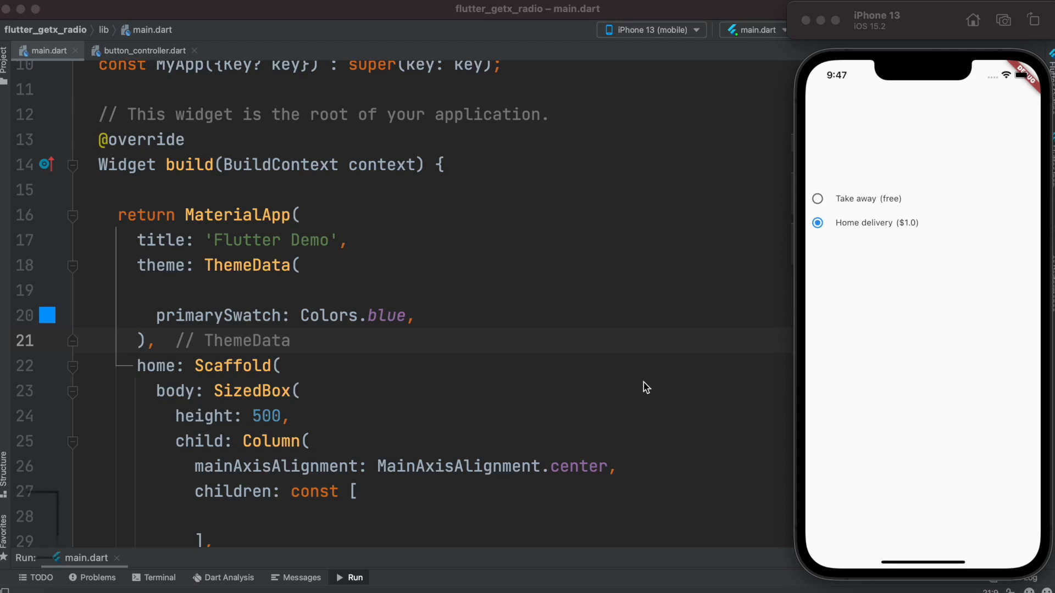
- Try the Take away / Home delivery options in the running app before editing ButtonController
click(816, 199)
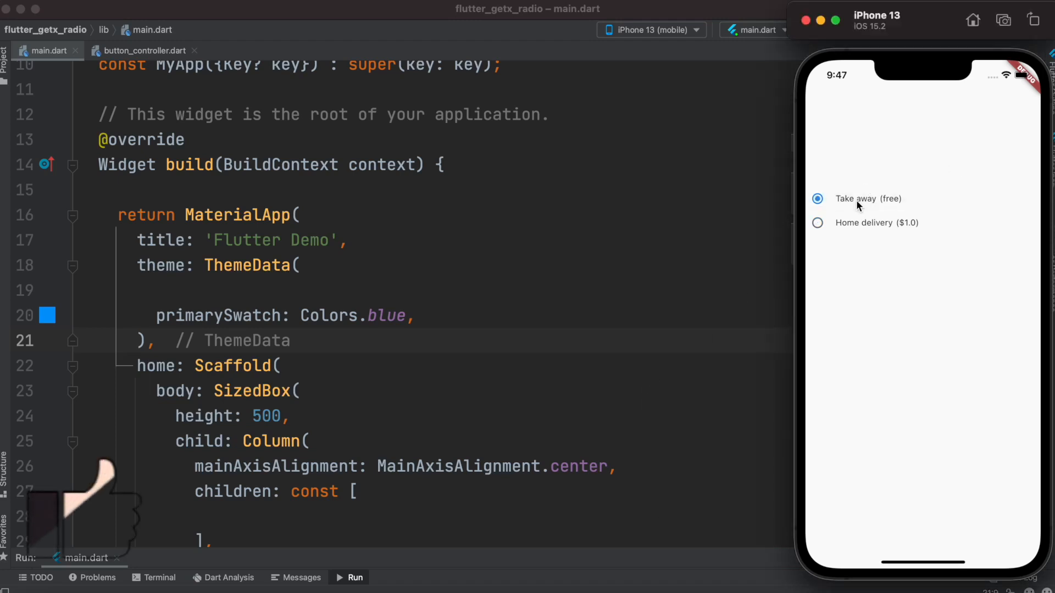
mouse_move(847, 232)
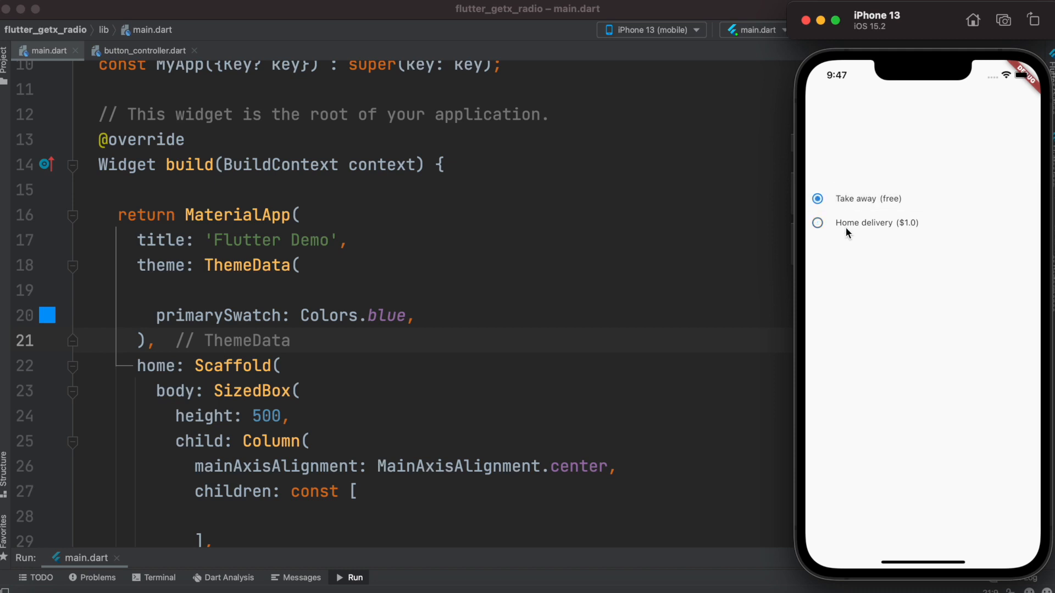
click(816, 223)
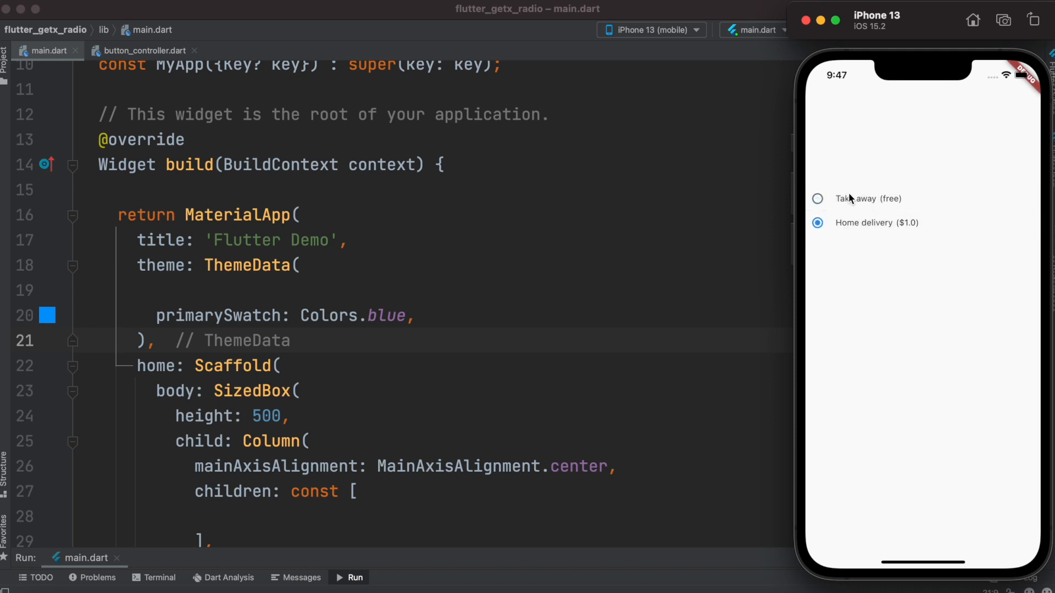
click(817, 199)
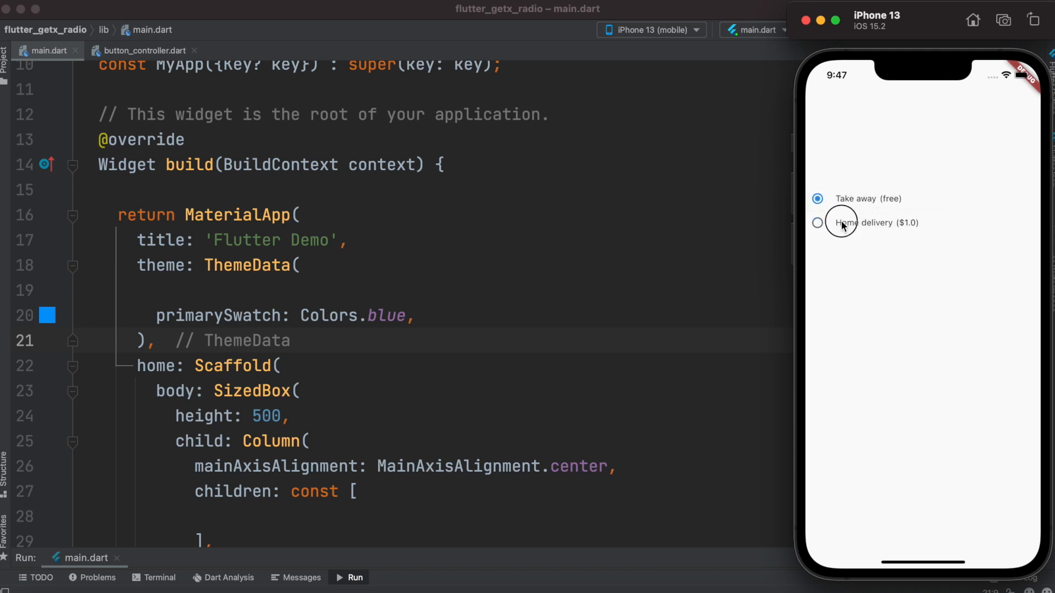
click(818, 223)
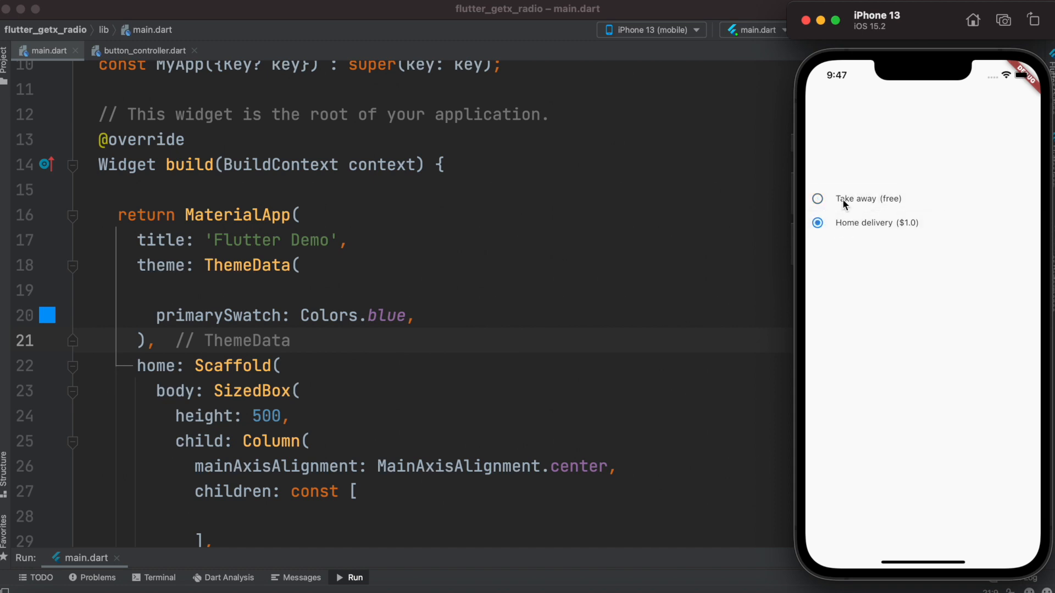
mouse_move(364, 171)
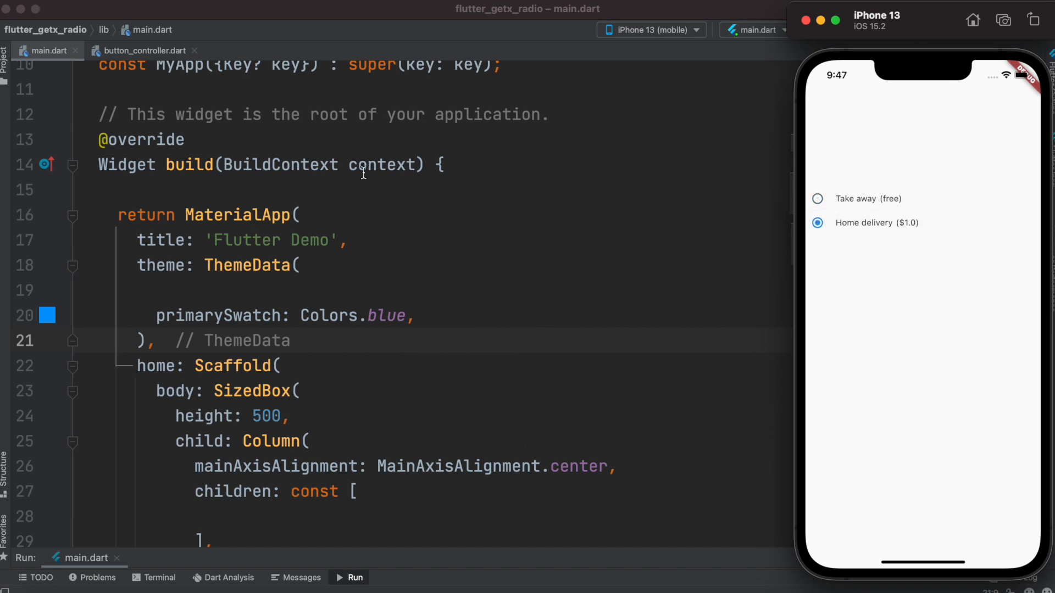
click(142, 49)
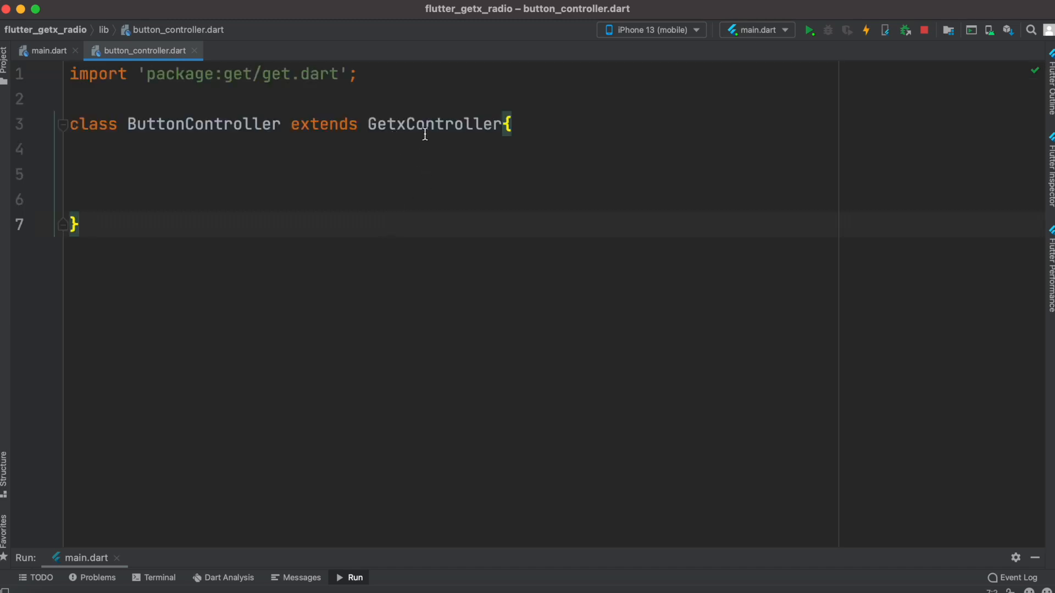
mouse_move(369, 74)
text(String get orderType =>_orderType;)
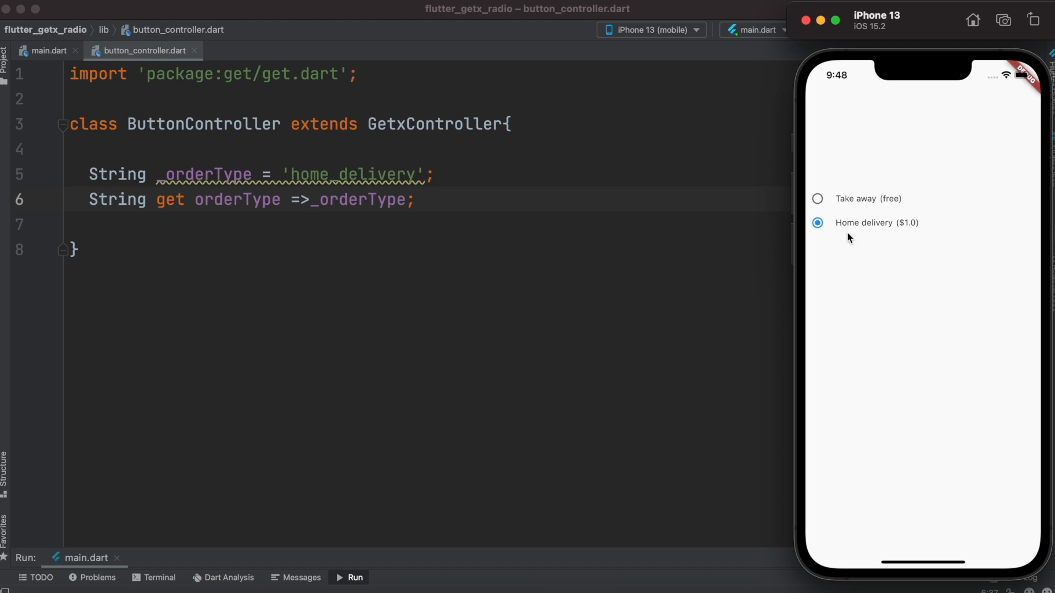
mouse_move(832, 223)
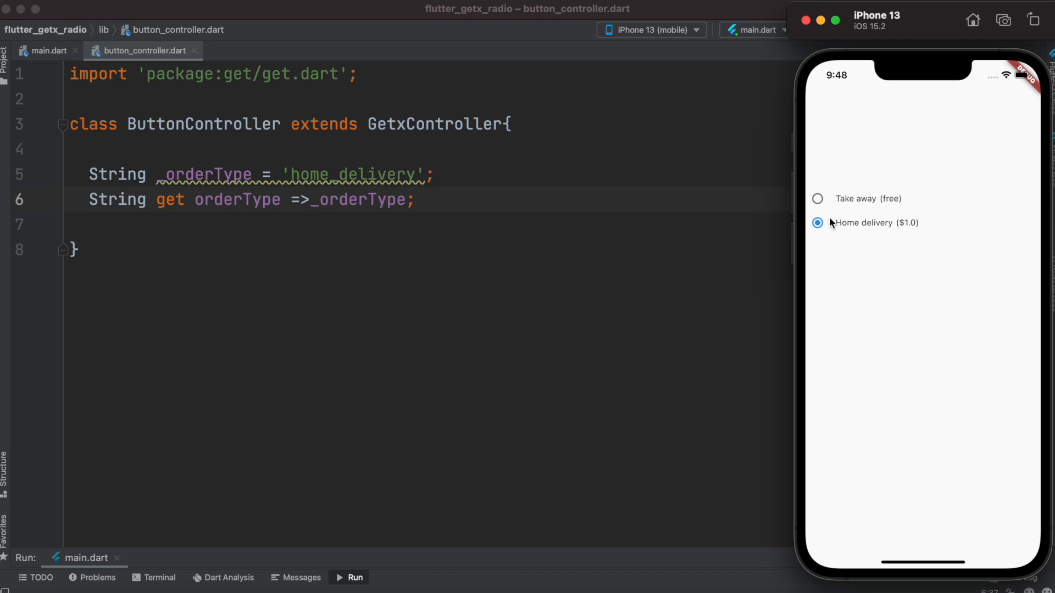
mouse_move(830, 200)
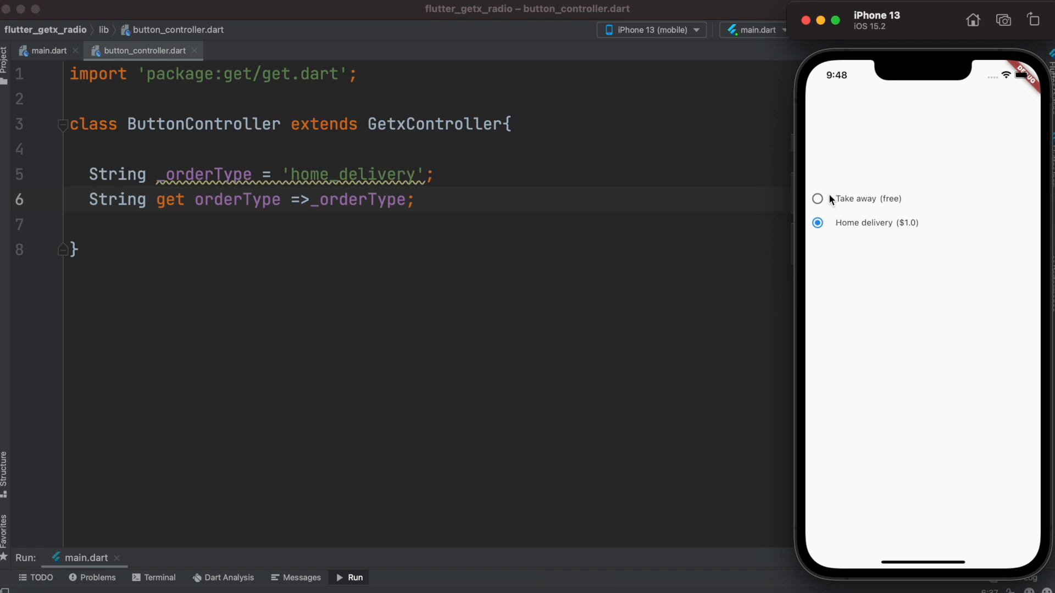
mouse_move(839, 204)
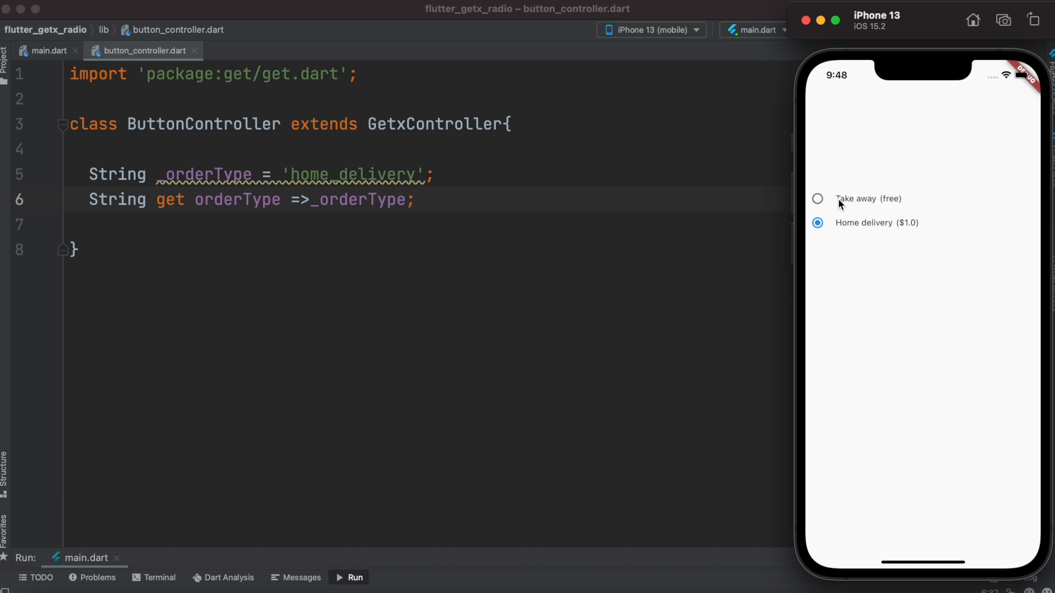
mouse_move(825, 212)
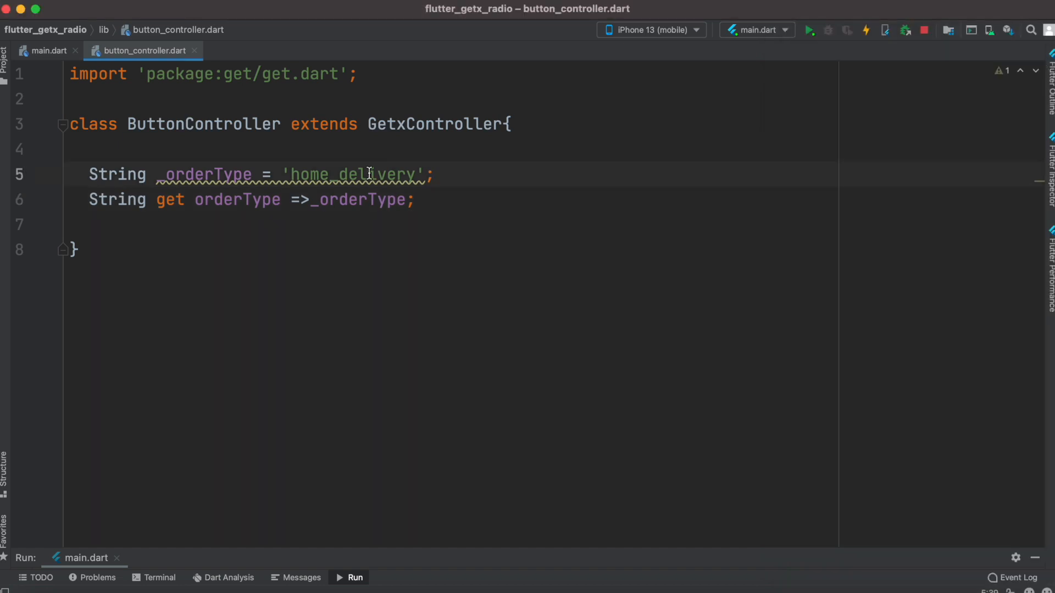
mouse_move(245, 208)
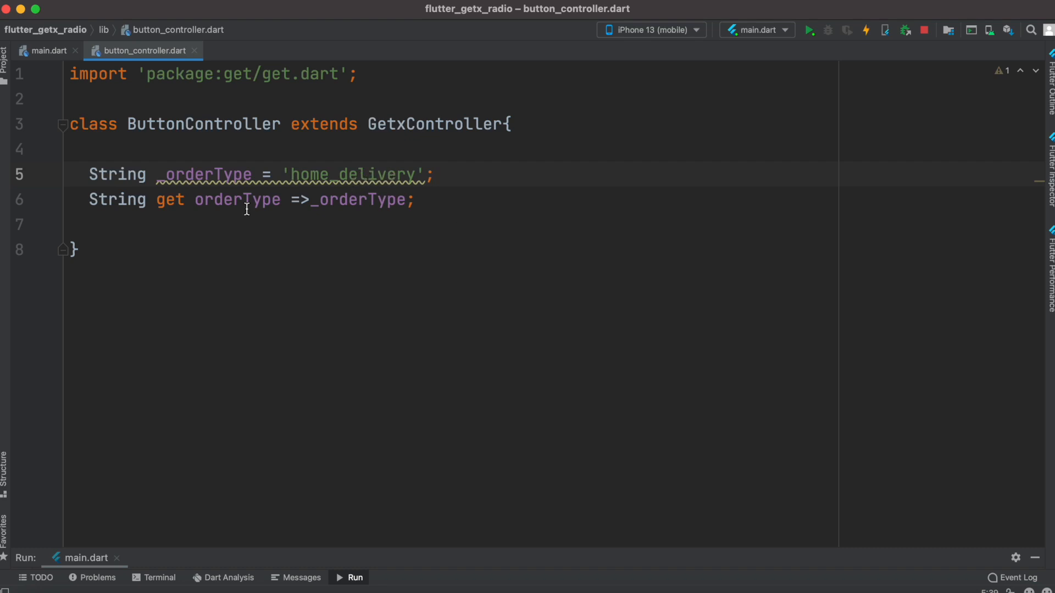
mouse_move(341, 212)
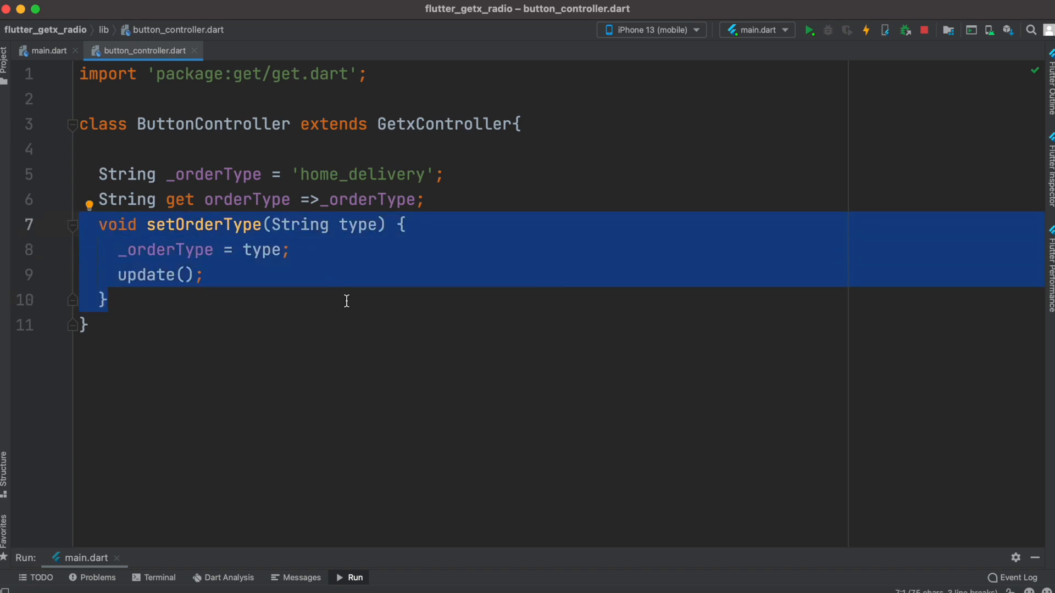
- Review the setOrderType method, its type parameter and the _orderType assignment, then return to main.dart
click(104, 299)
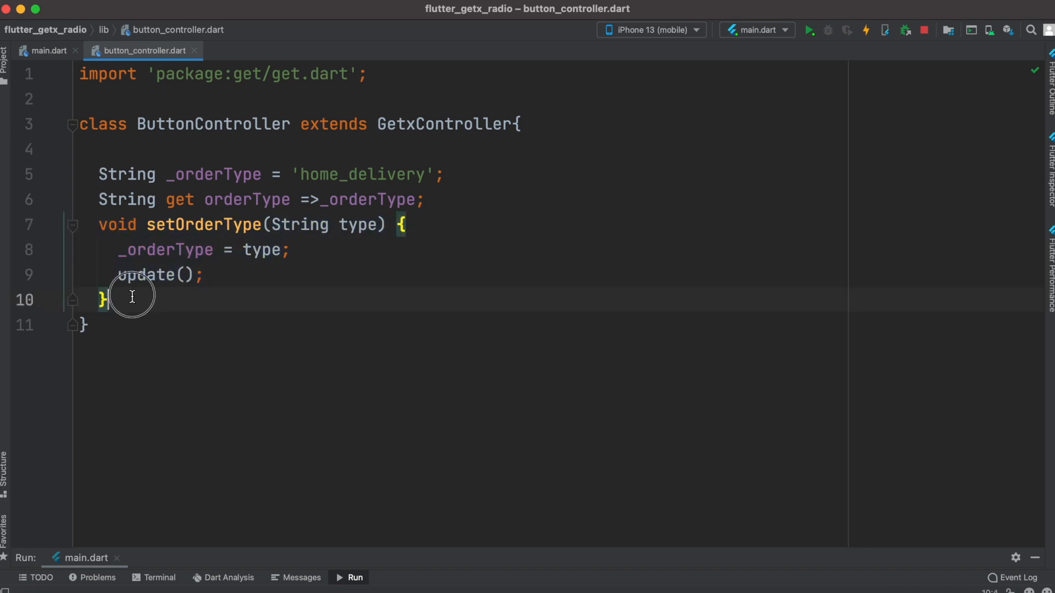
drag(98, 224, 108, 300)
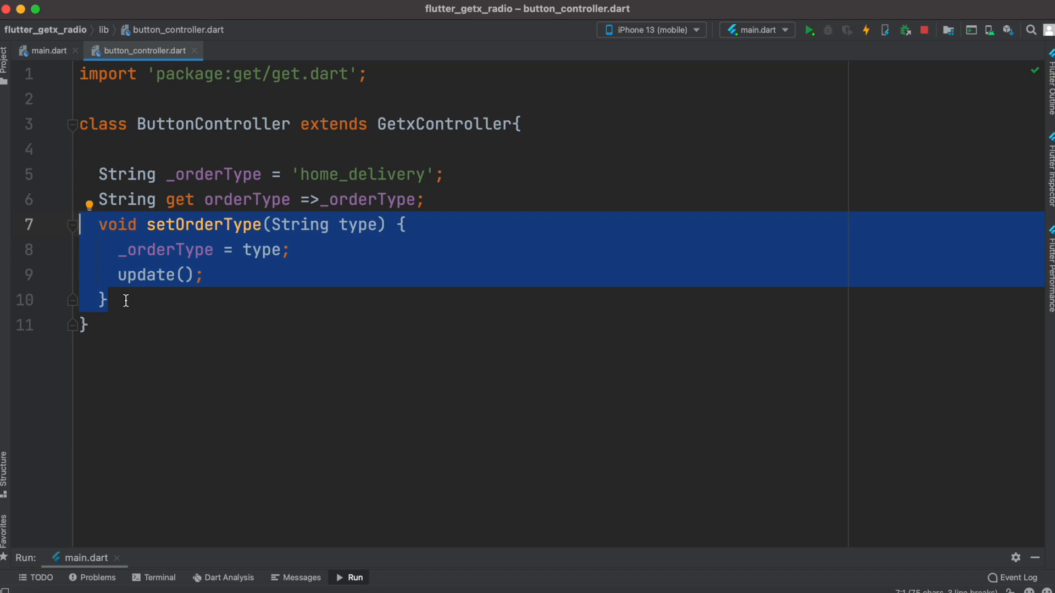
mouse_move(199, 277)
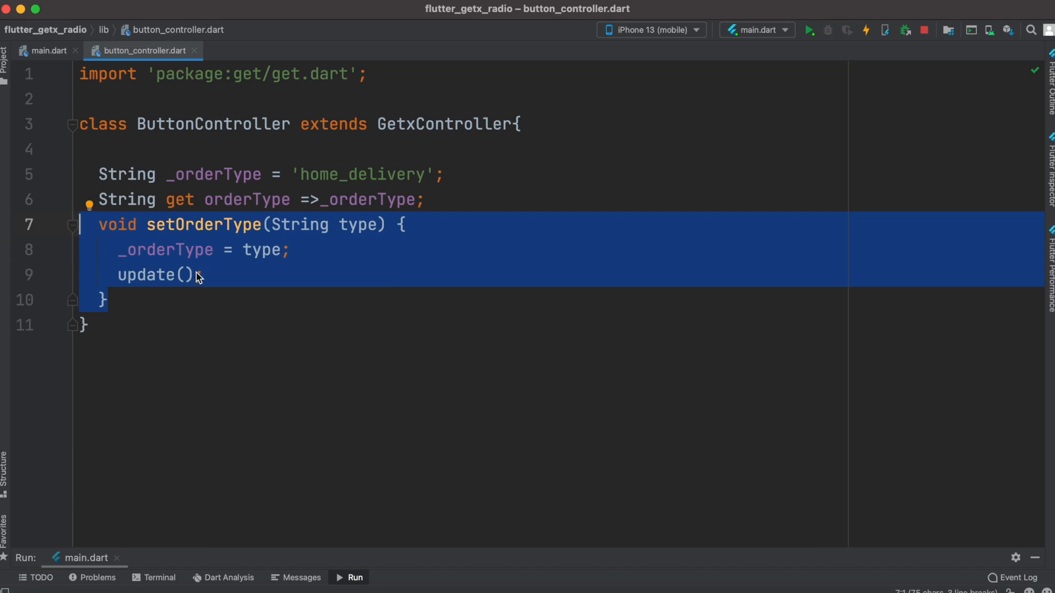
mouse_move(367, 224)
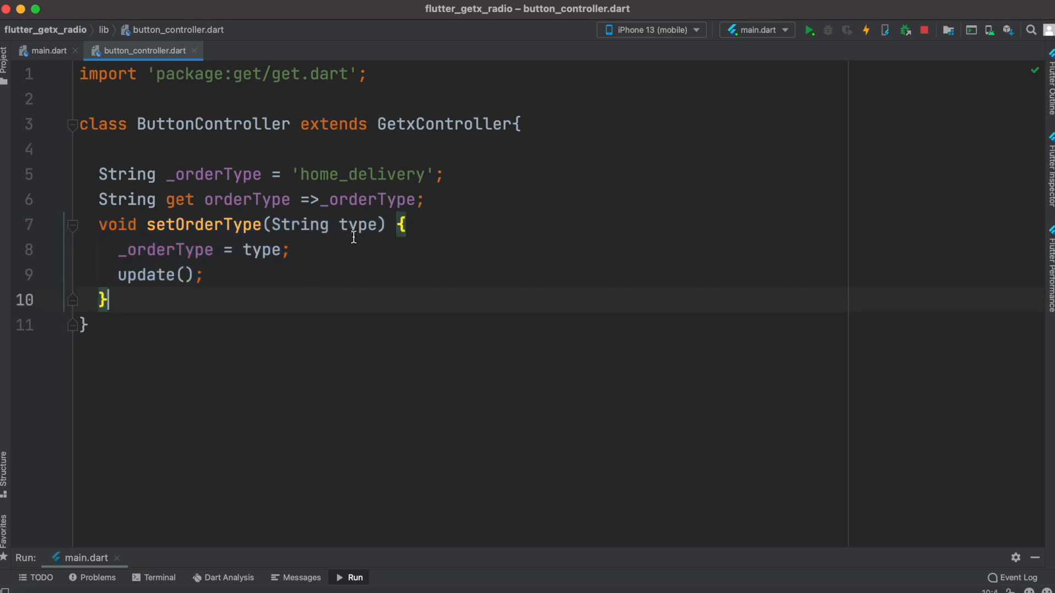
double_click(357, 224)
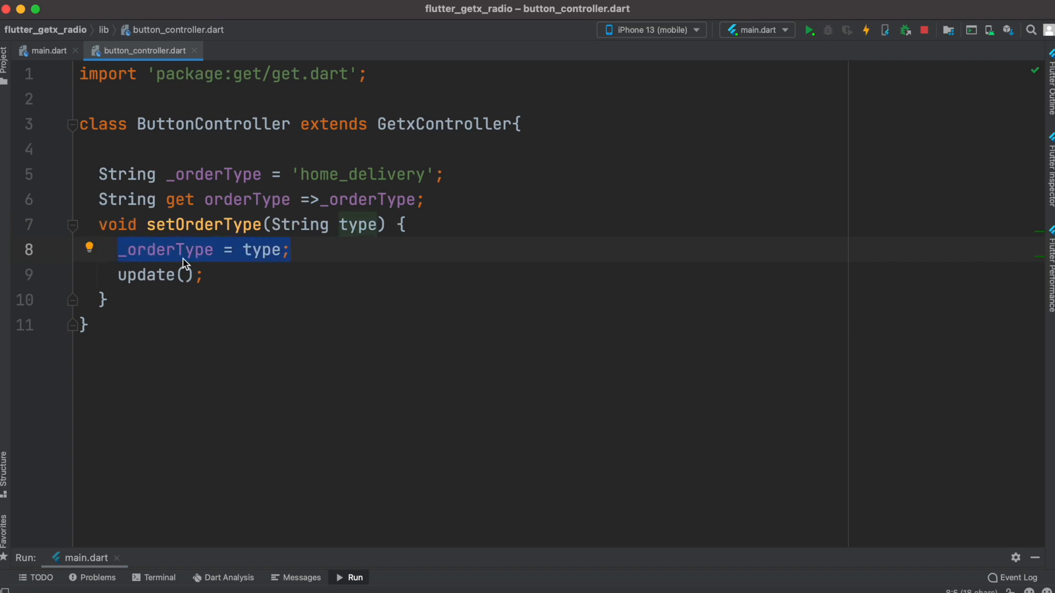
double_click(244, 199)
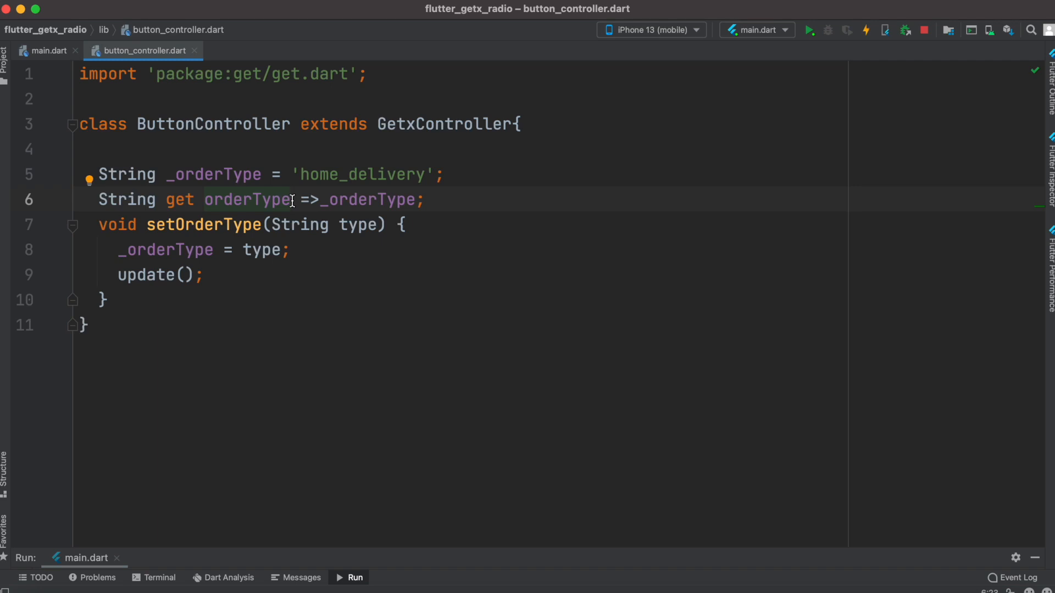
double_click(247, 199)
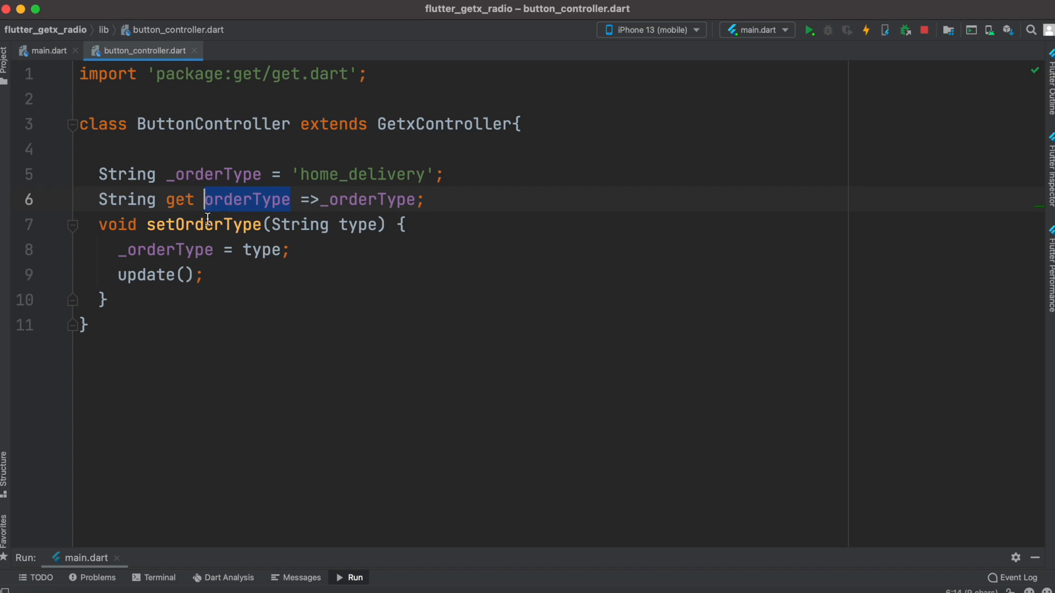
click(47, 51)
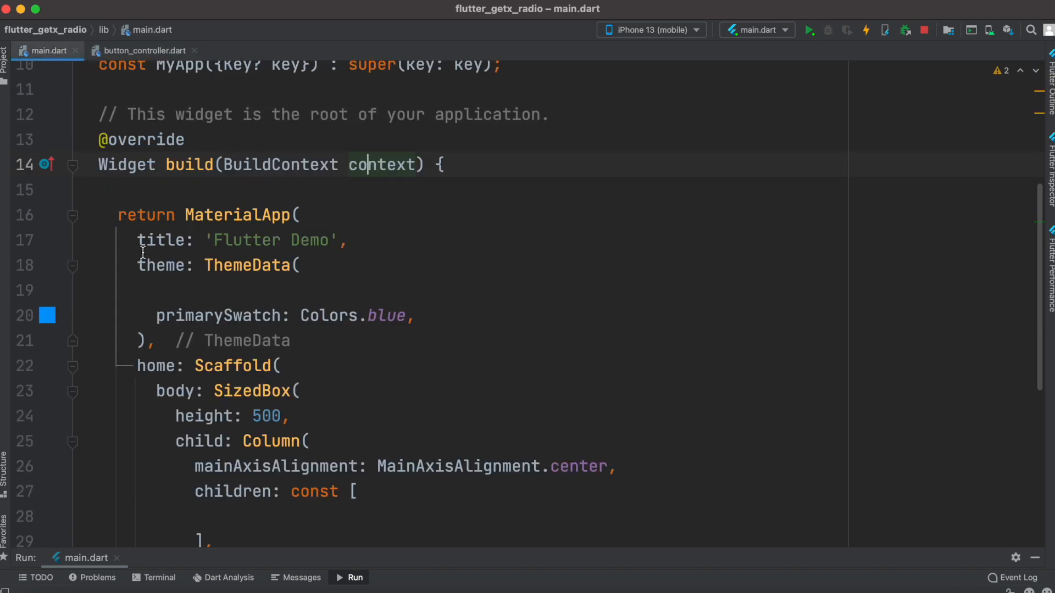
- Scroll below MyApp for the new OrderTypeButton class and check both order options in the app
scroll(down, 3)
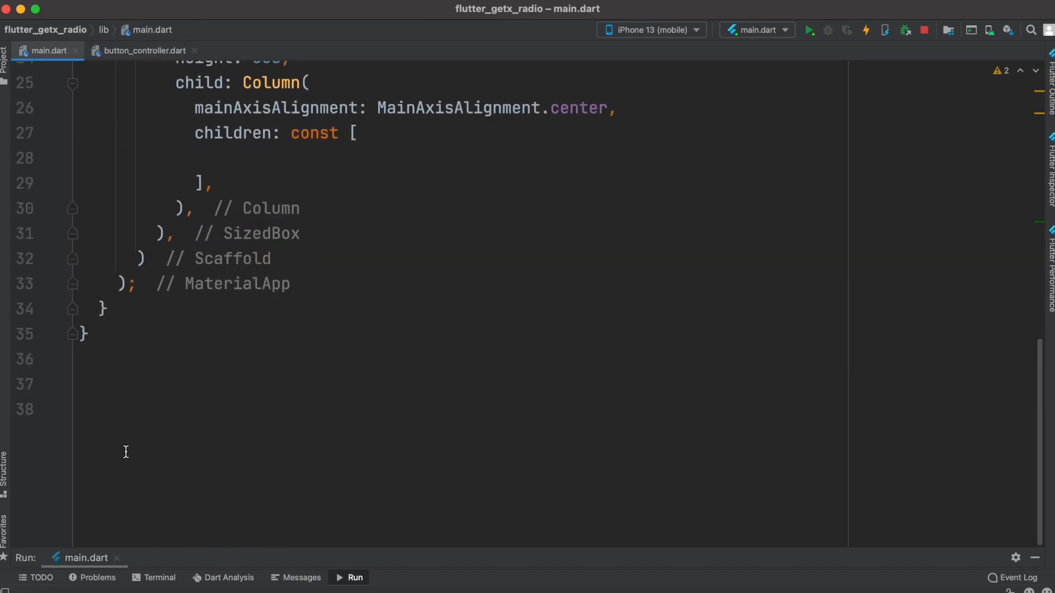
scroll(down, 3)
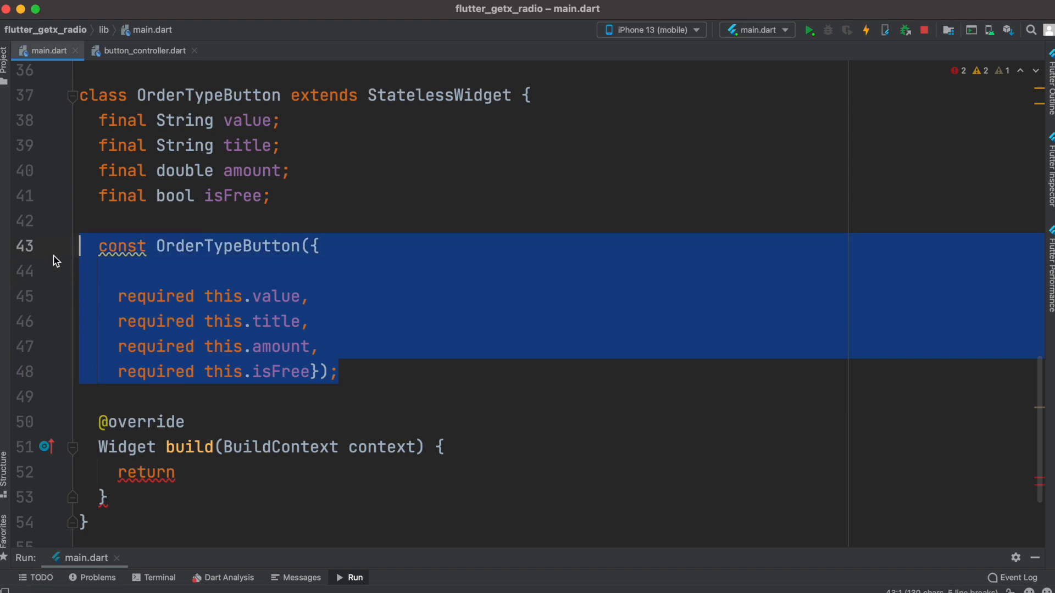
mouse_move(498, 197)
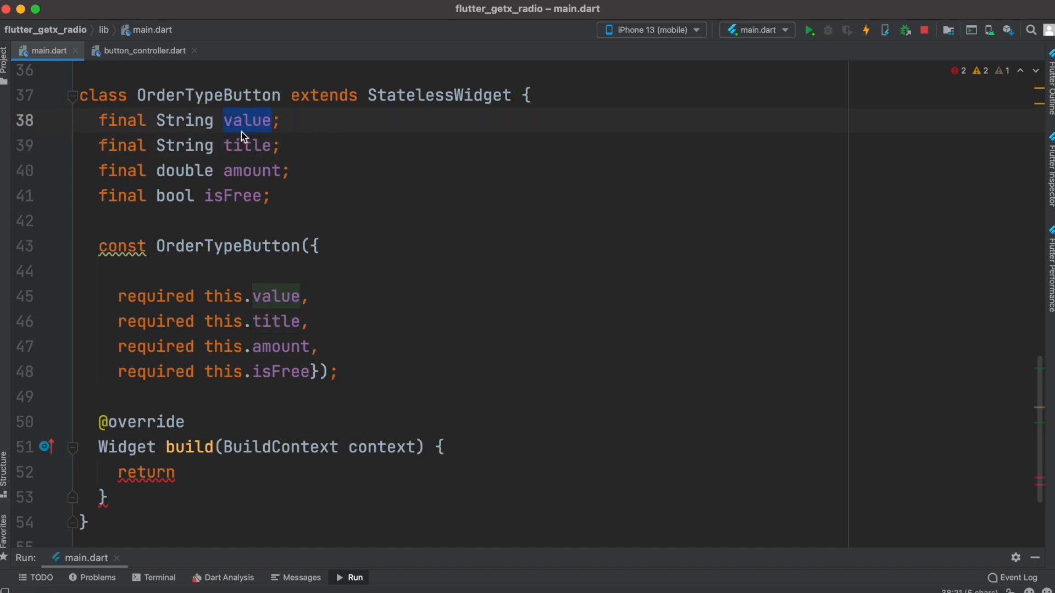
mouse_move(265, 130)
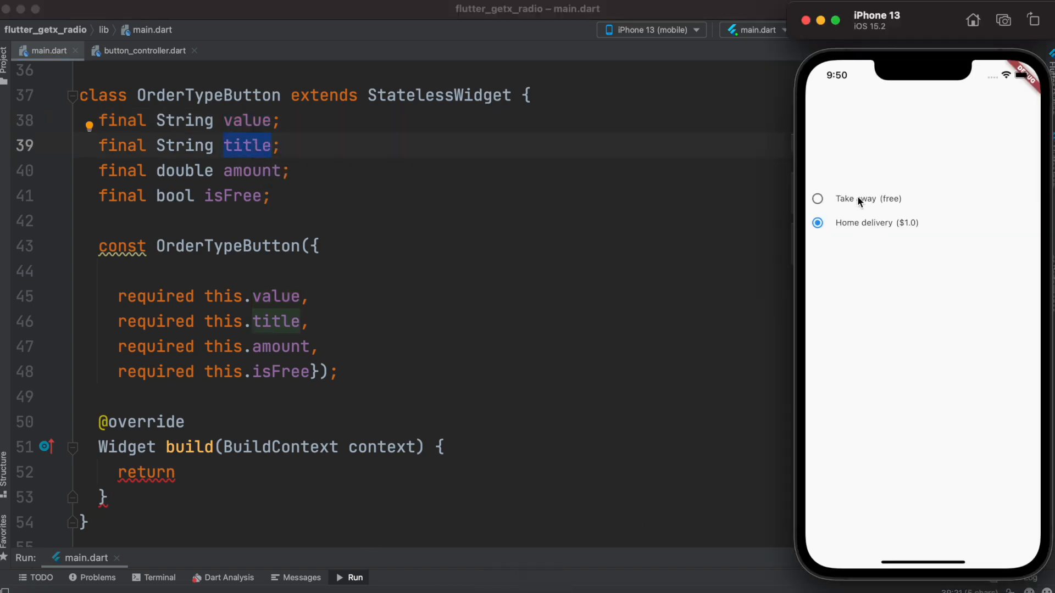
click(817, 199)
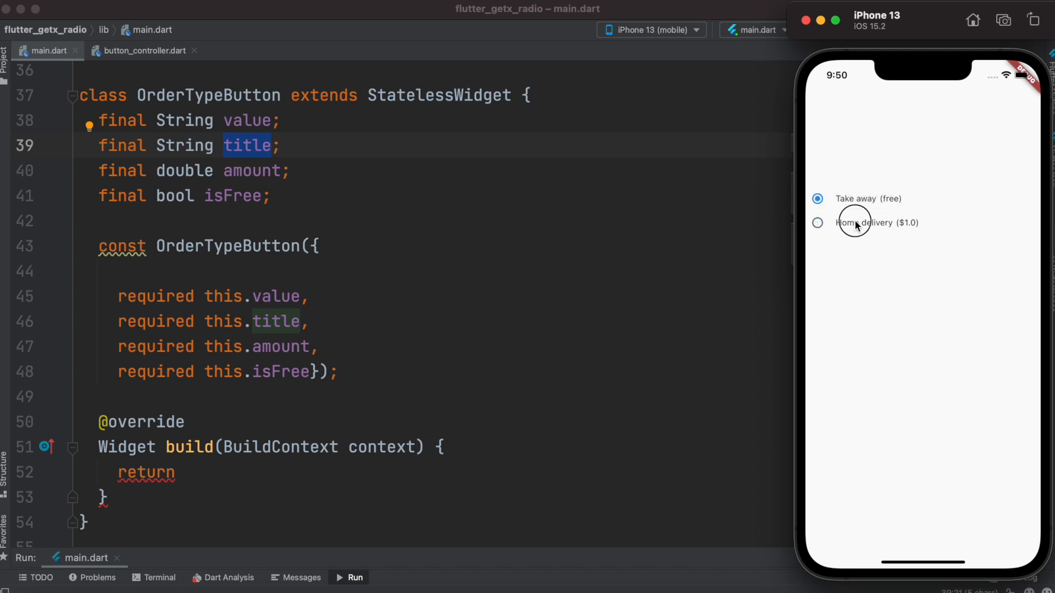
click(817, 223)
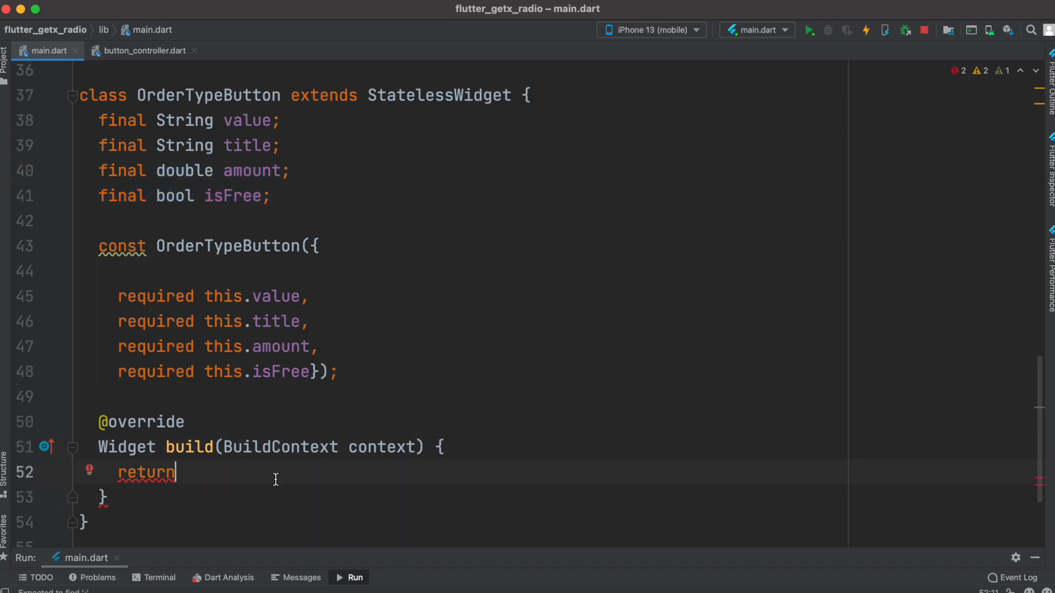
mouse_move(238, 485)
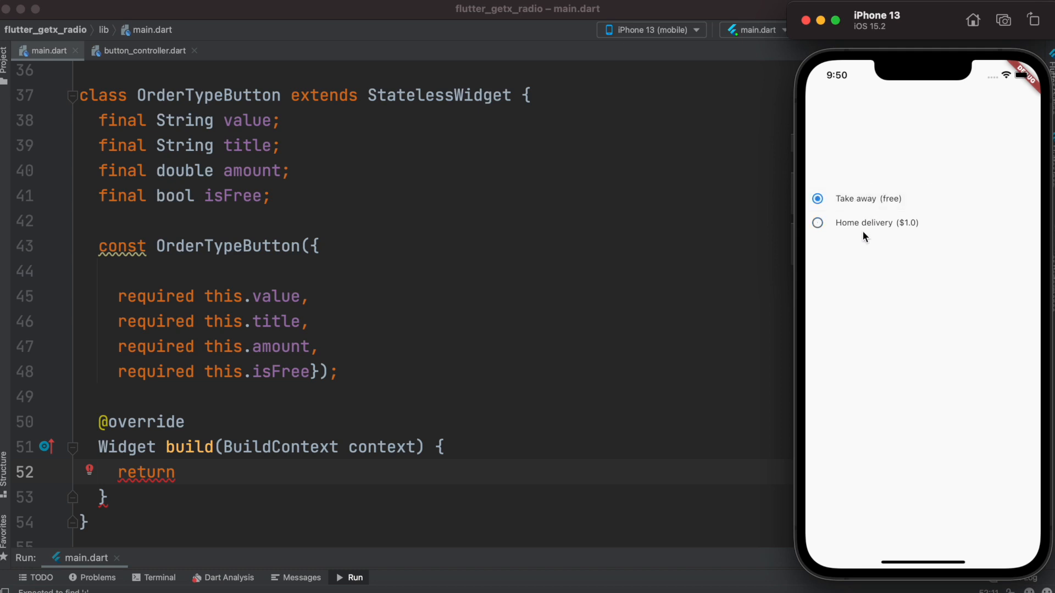
mouse_move(863, 231)
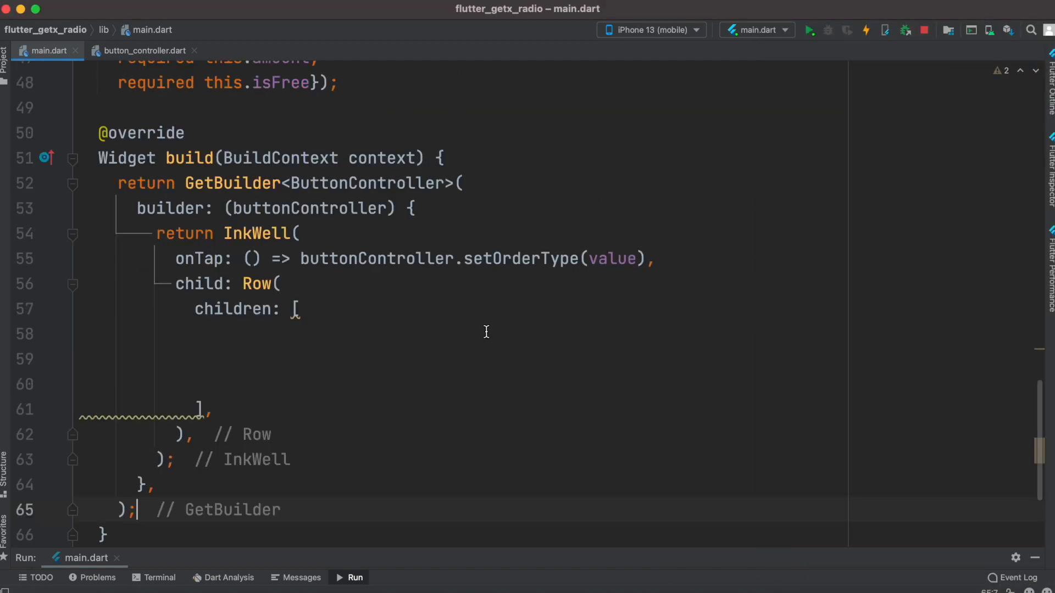
mouse_move(526, 179)
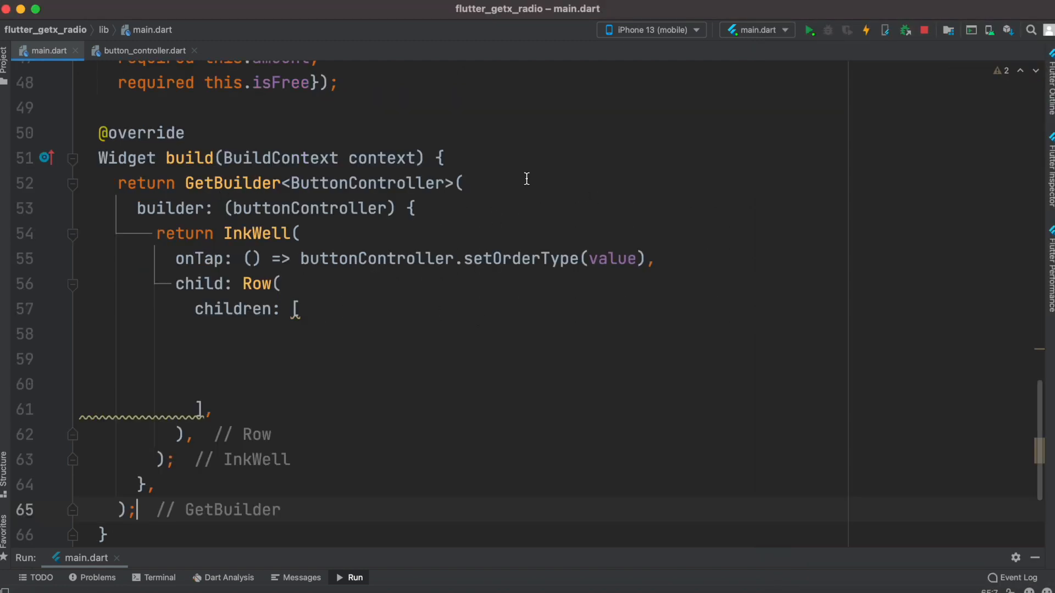
- Review the GetBuilder's ButtonController type against the controller file
click(460, 184)
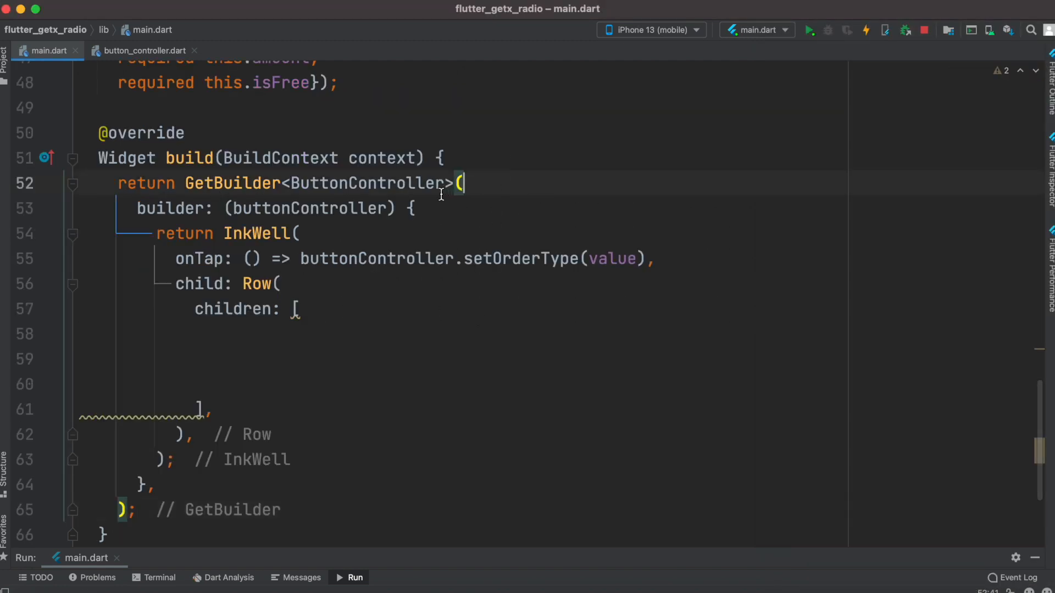
double_click(367, 183)
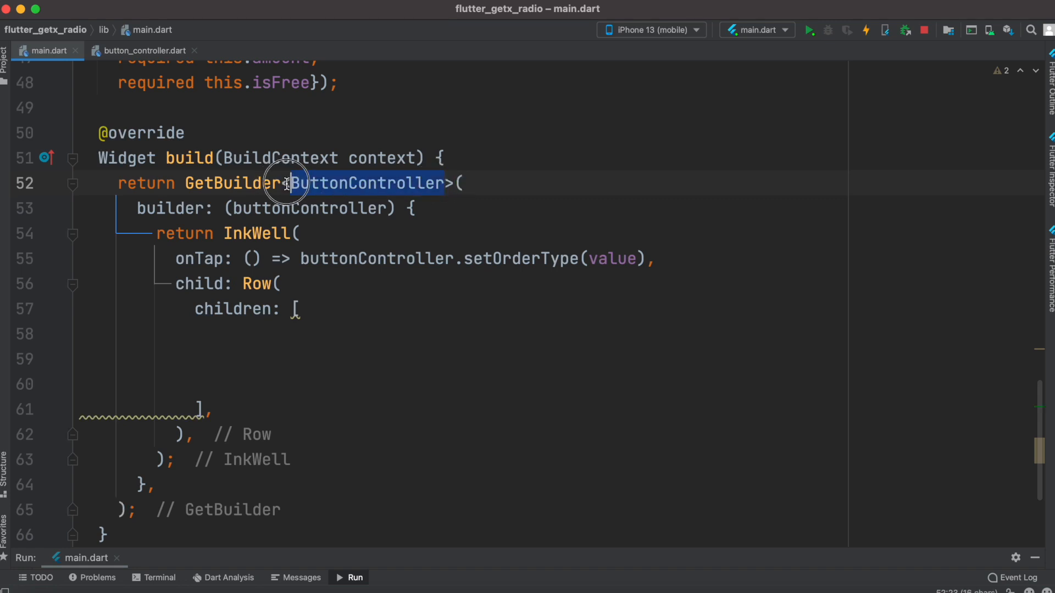
click(142, 50)
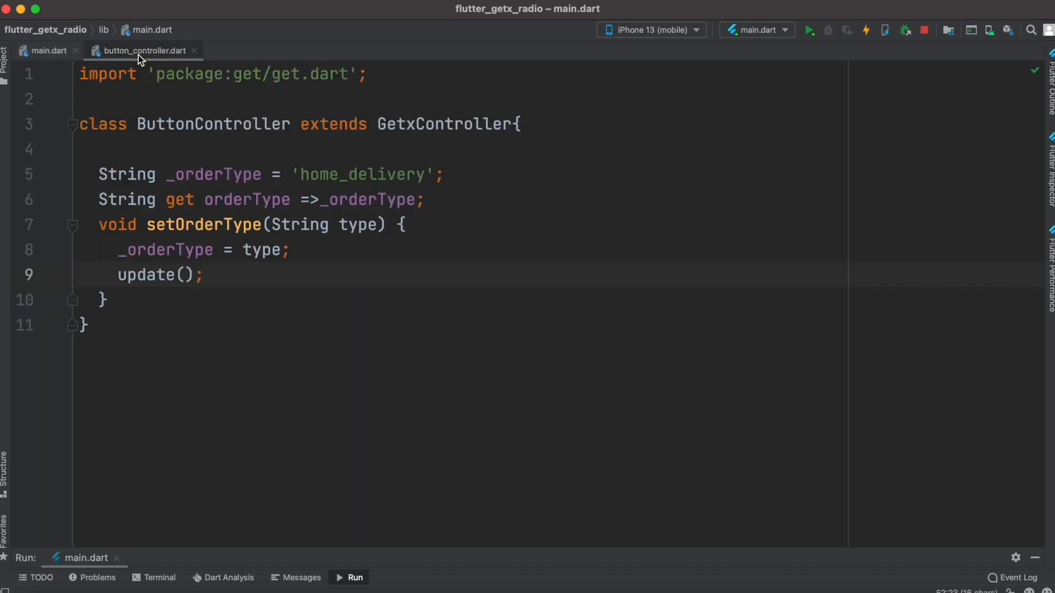
click(47, 50)
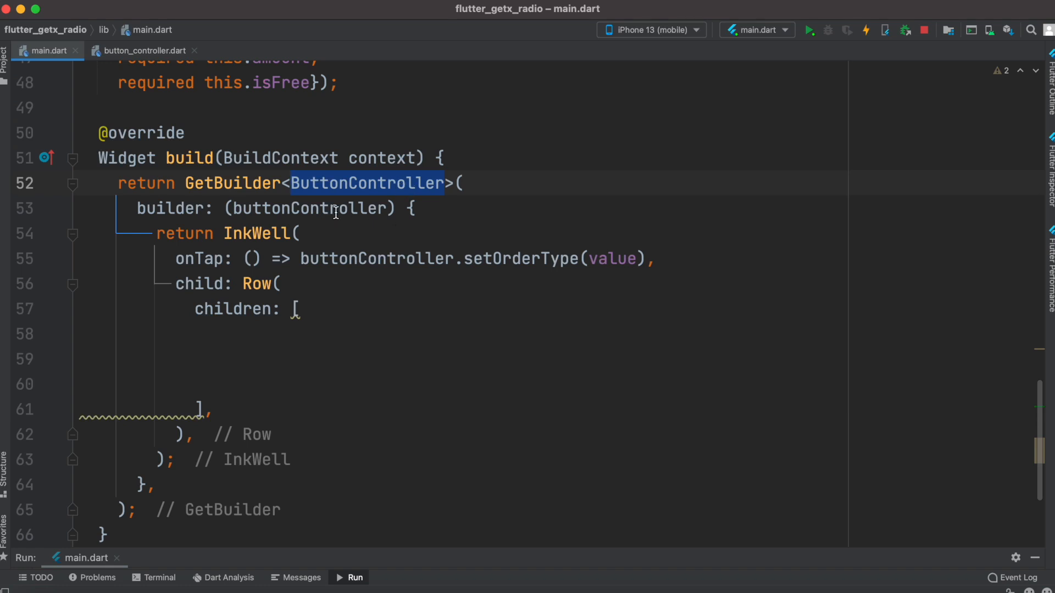
- Review the buttonController builder parameter and the setOrderType(value) tap callback against the controller
double_click(309, 209)
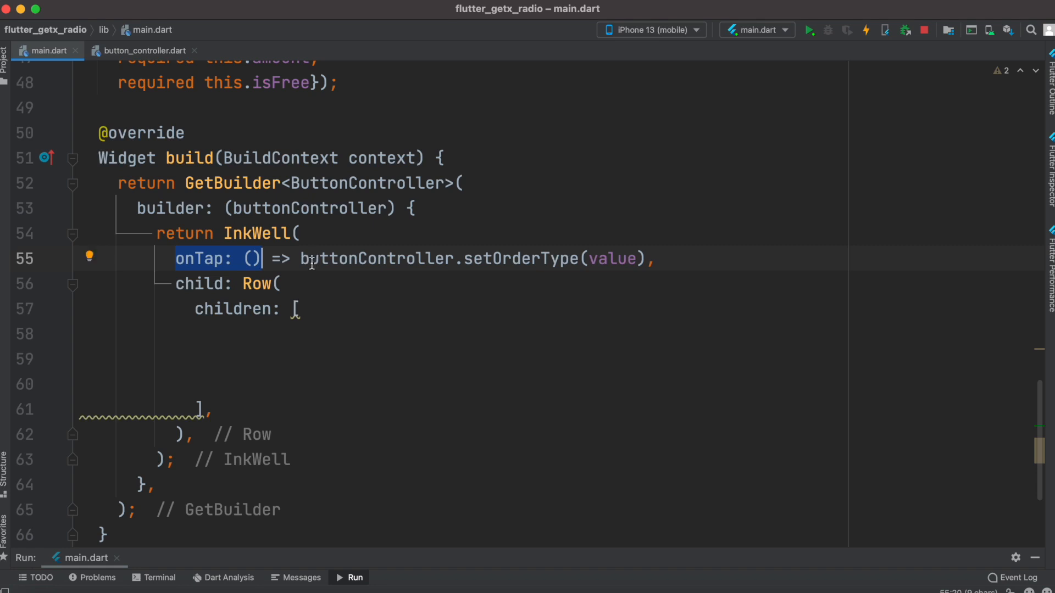
drag(263, 259, 618, 260)
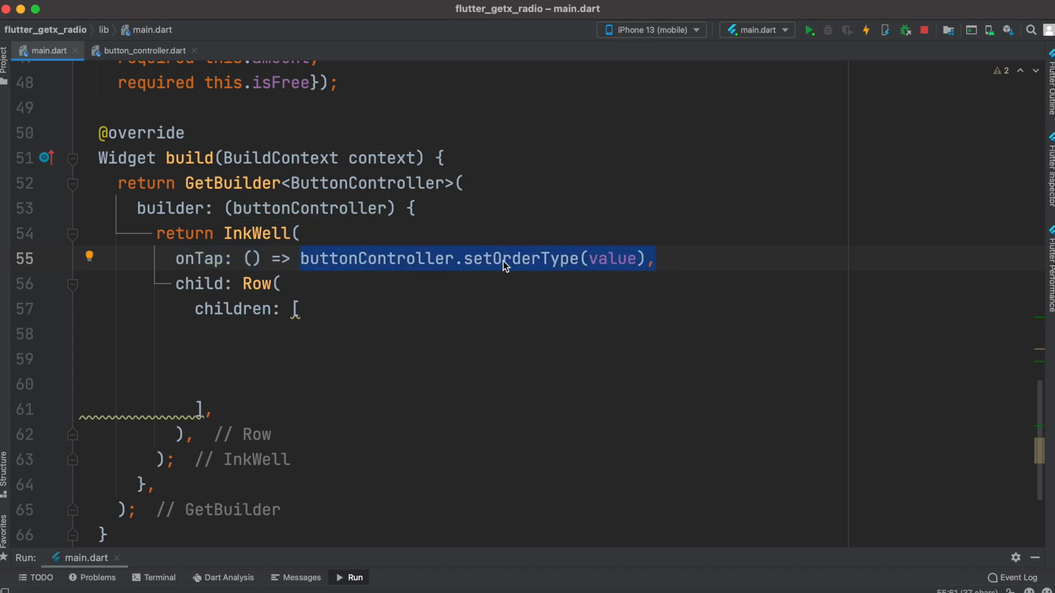
click(142, 51)
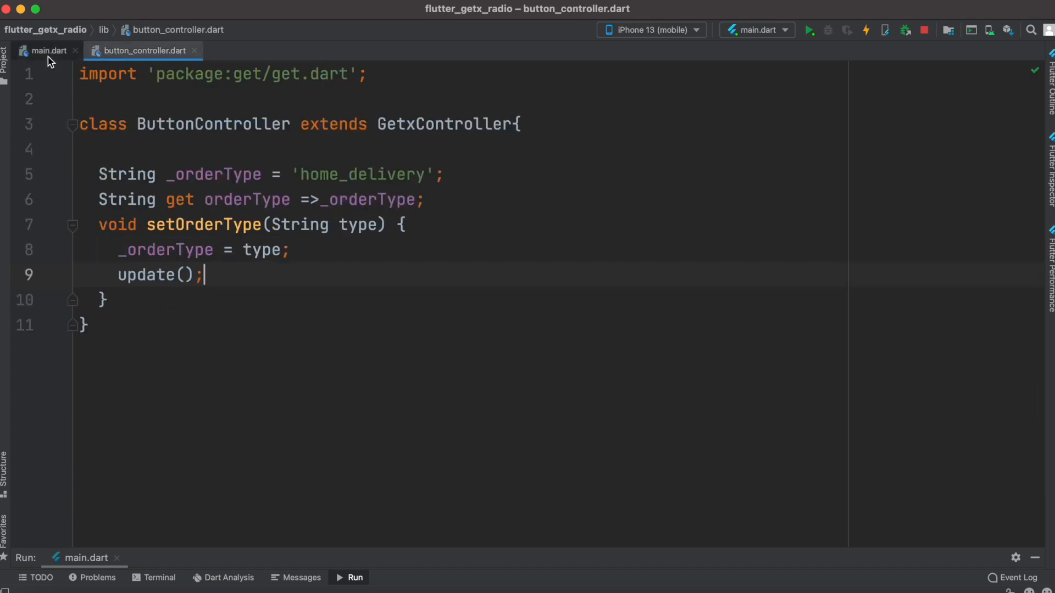
click(48, 50)
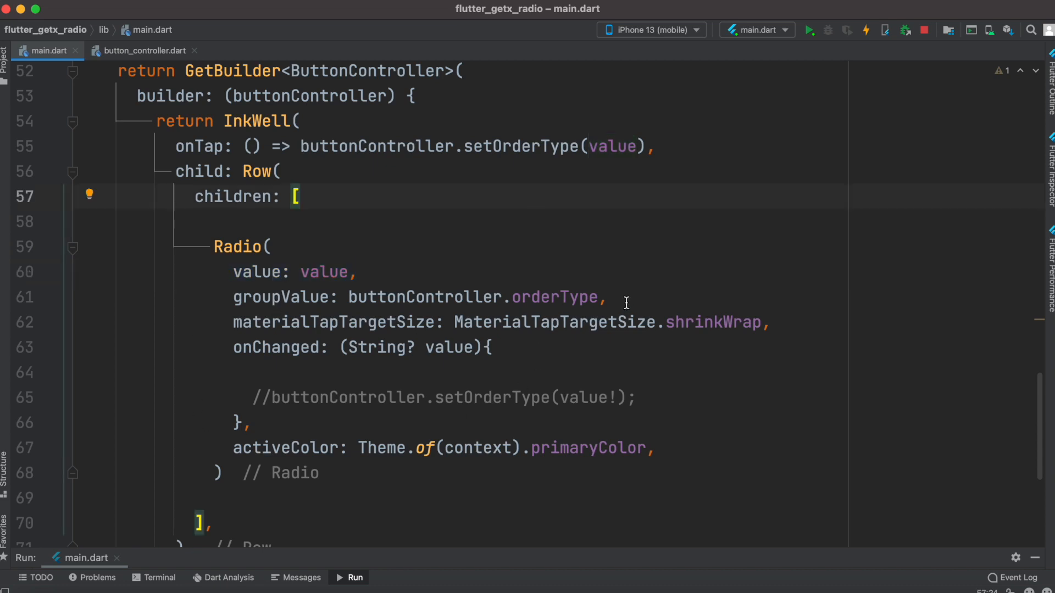
- Check the Radio's orderType group value against setOrderType's type parameter in the controller
triple_click(417, 296)
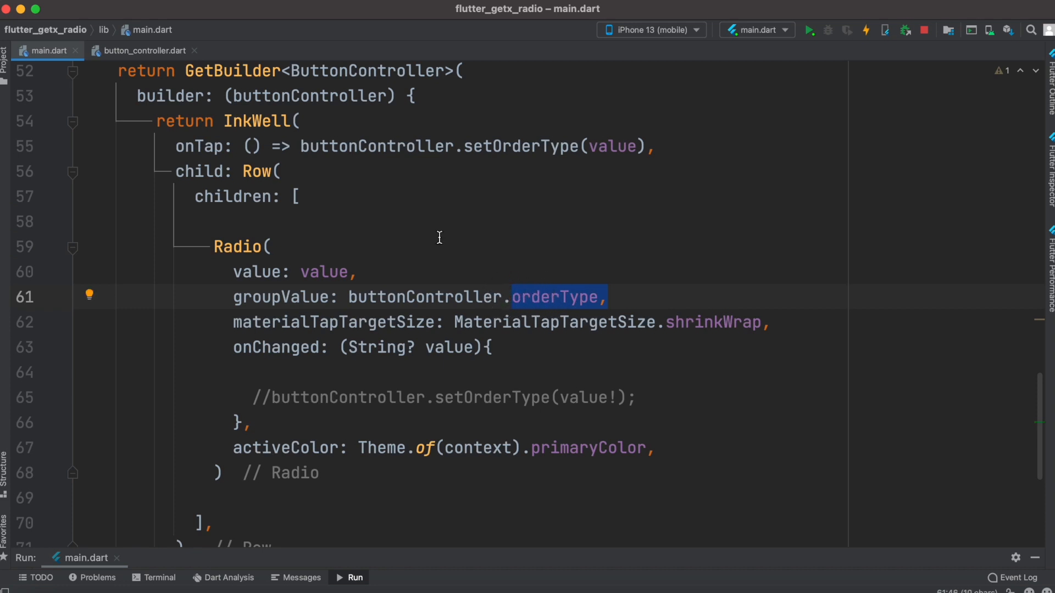
click(143, 50)
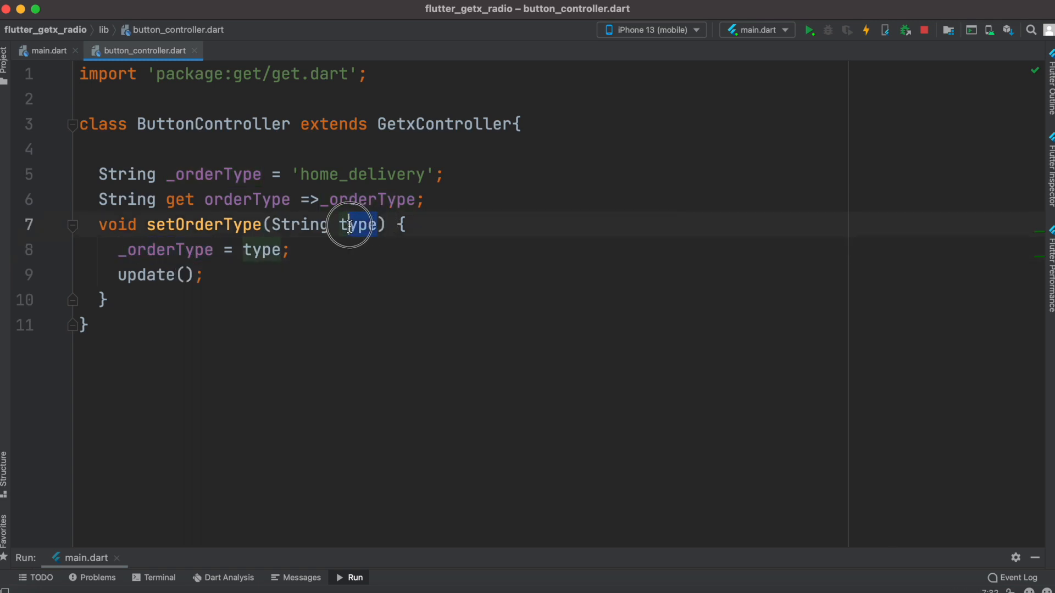
double_click(358, 224)
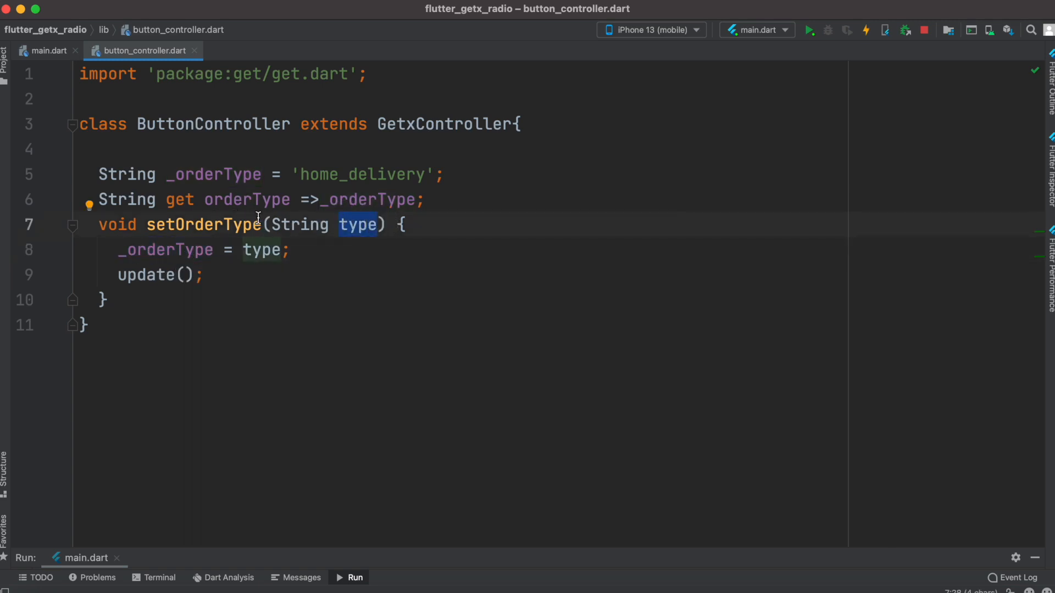
click(47, 50)
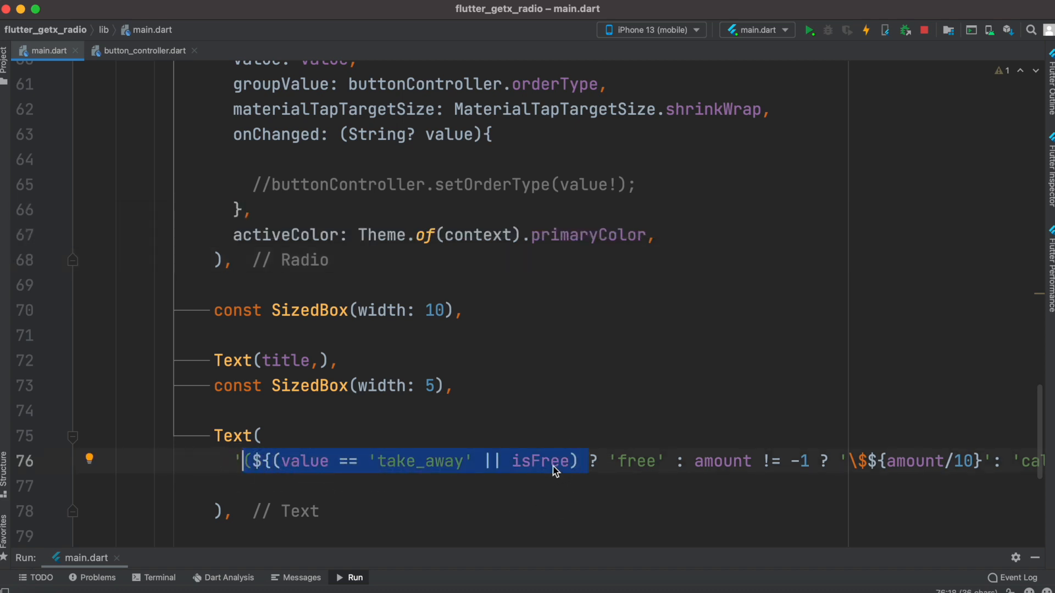
- Place the cursor in the Row to add spacing, title text and the free/amount price label
click(664, 461)
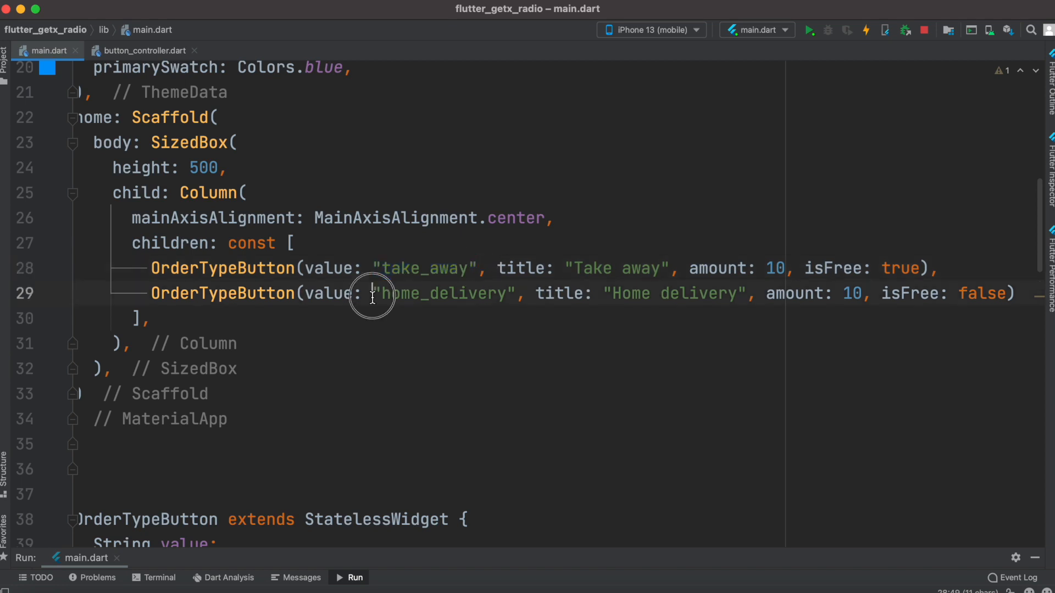
- Add Get.put(ButtonController()); at the start of MyApp's build method
double_click(444, 293)
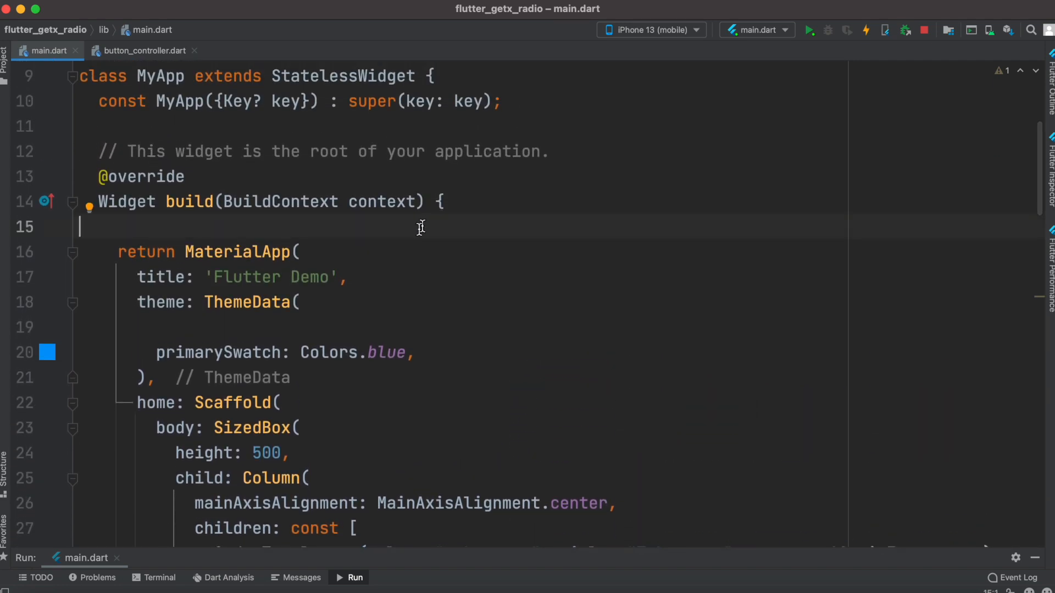
text(Get.put(ButtonController());)
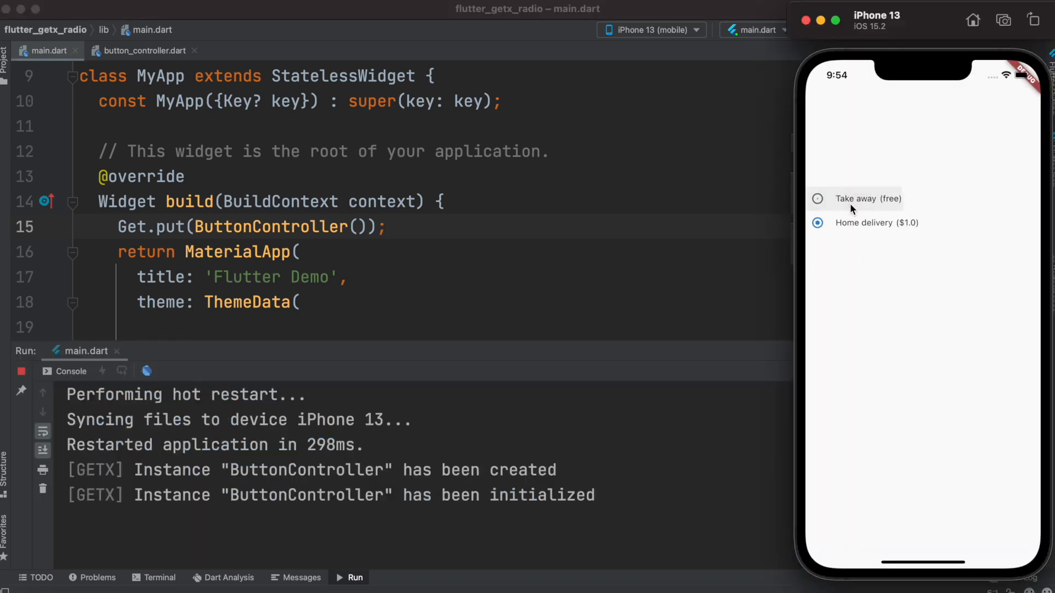
- Select Take away then Home delivery in the restarted iPhone app to confirm the controller works
click(817, 199)
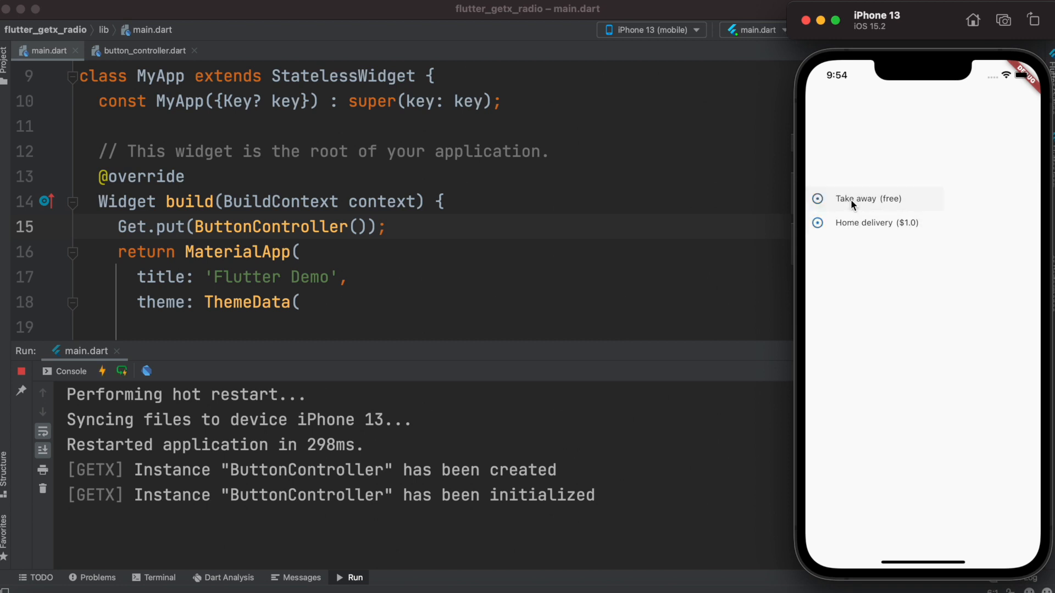
click(817, 199)
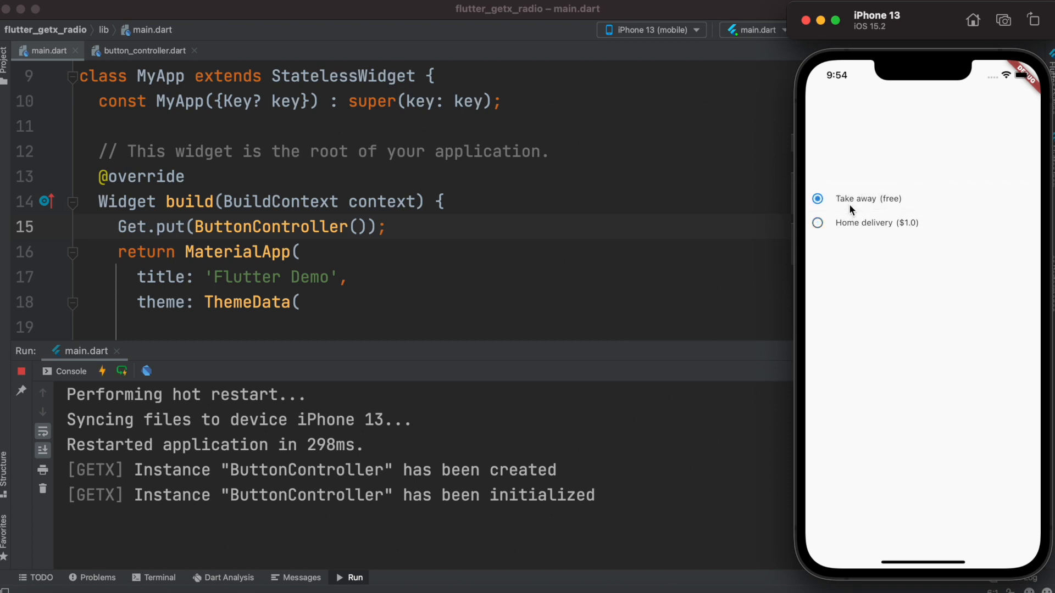
click(816, 223)
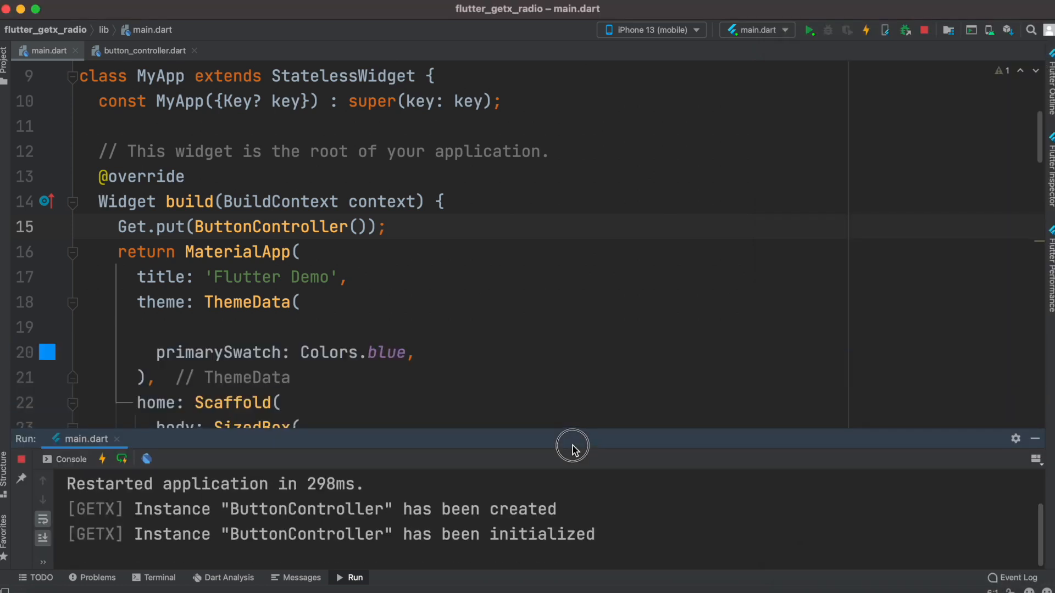
scroll(down, 3)
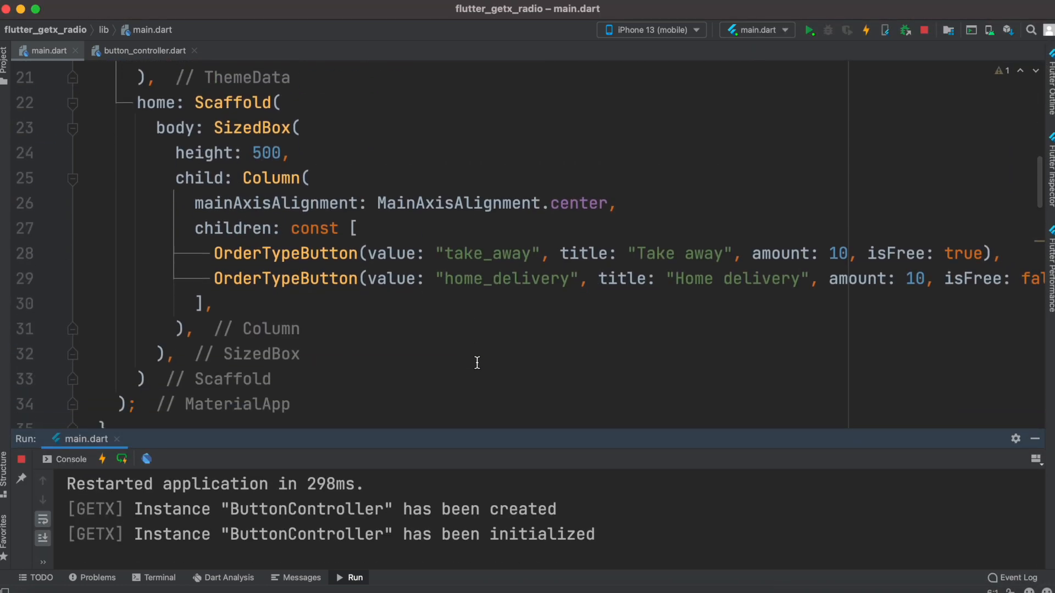
- Add print("The order type is "+ orderType); to setOrderType in button_controller.dart
click(142, 51)
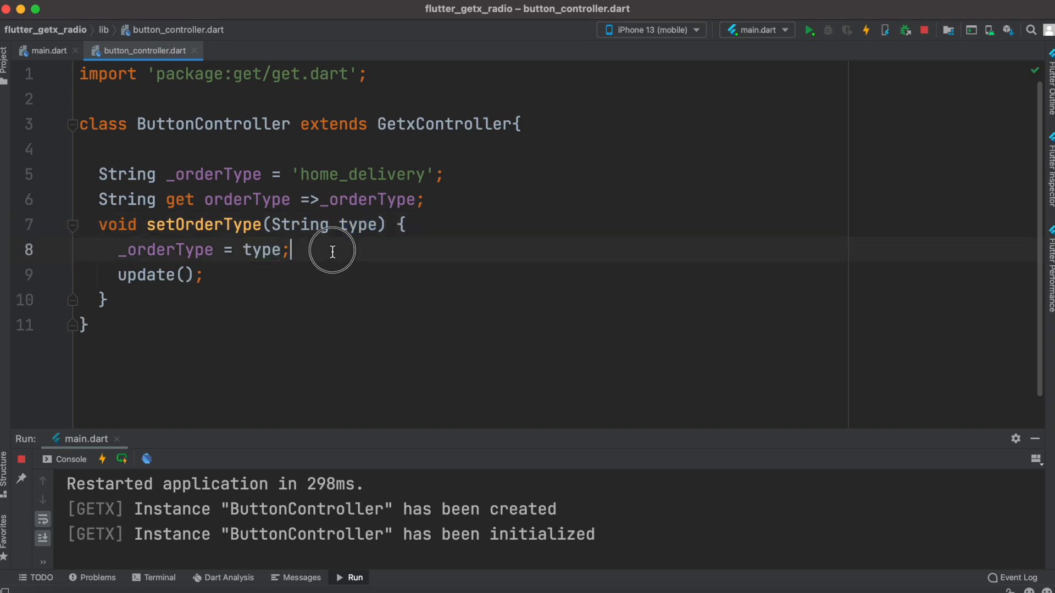
text(print("The order type is "+ orderType);)
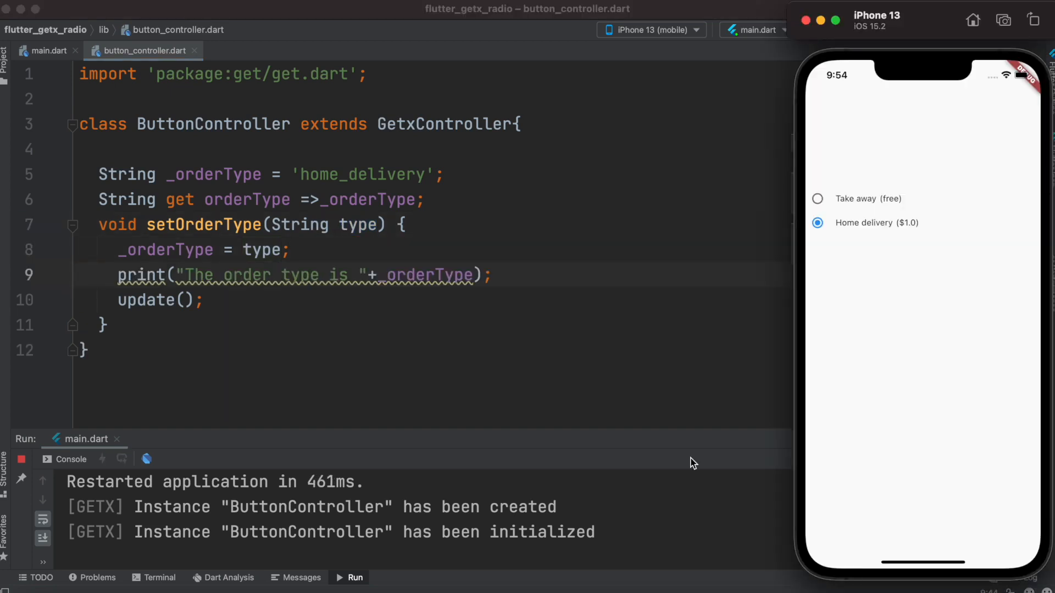
- Tap Take away then Home delivery, confirming take_away and home_delivery are logged in the console
click(817, 199)
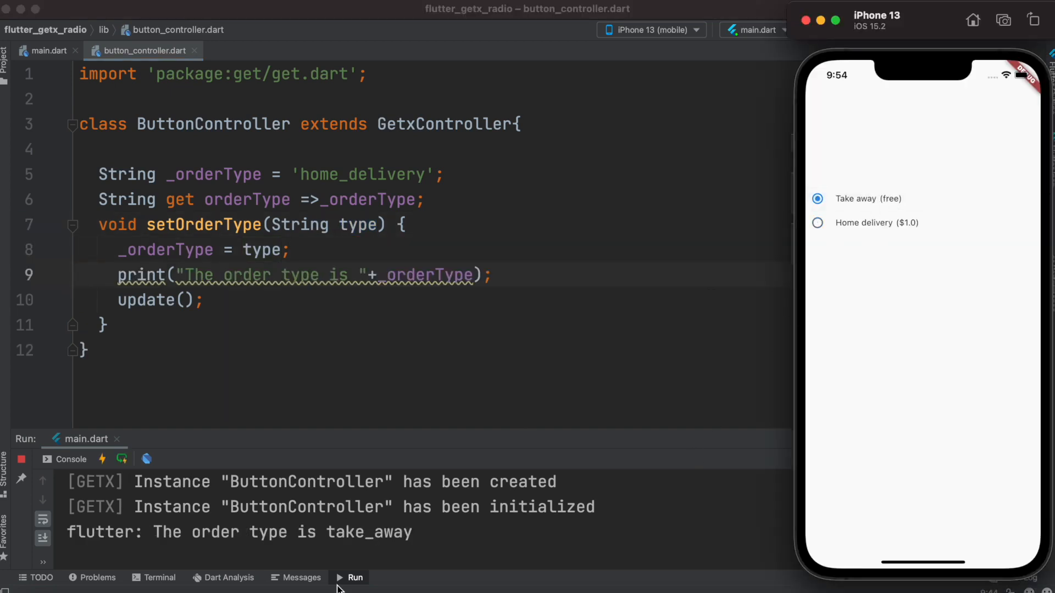
double_click(369, 532)
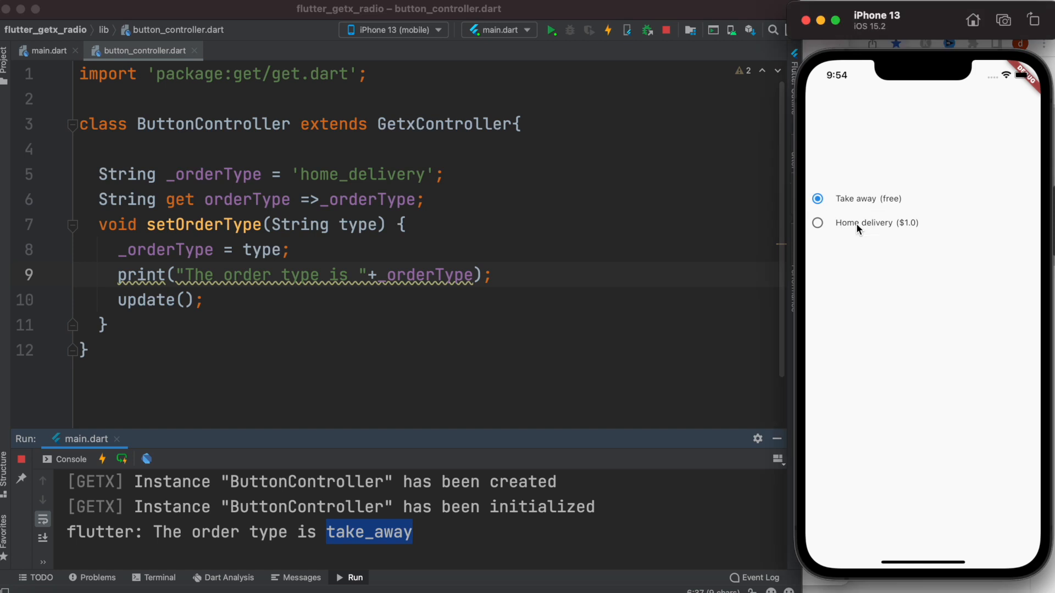
click(817, 223)
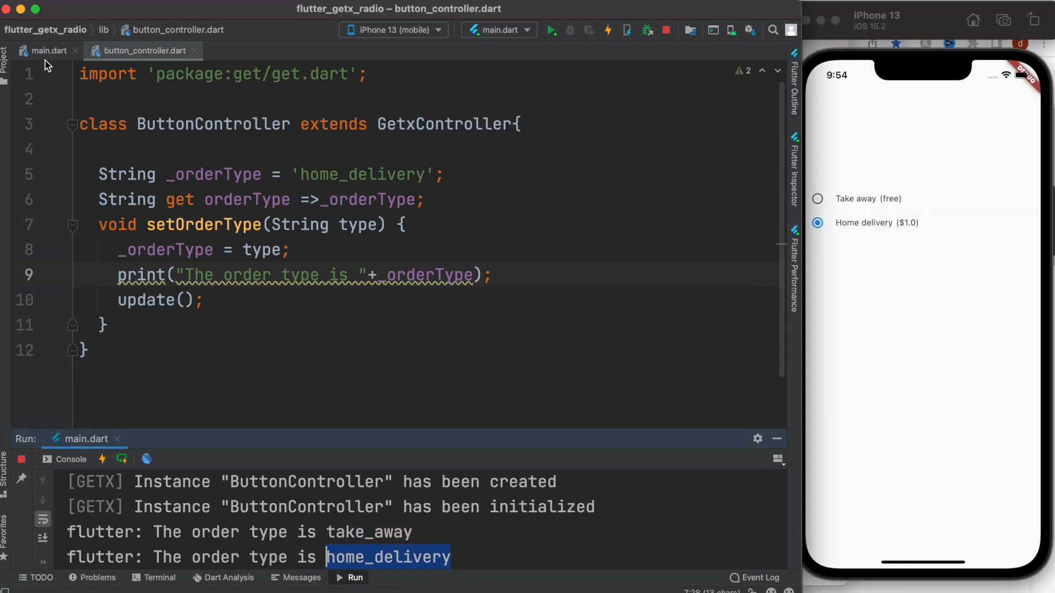
click(47, 50)
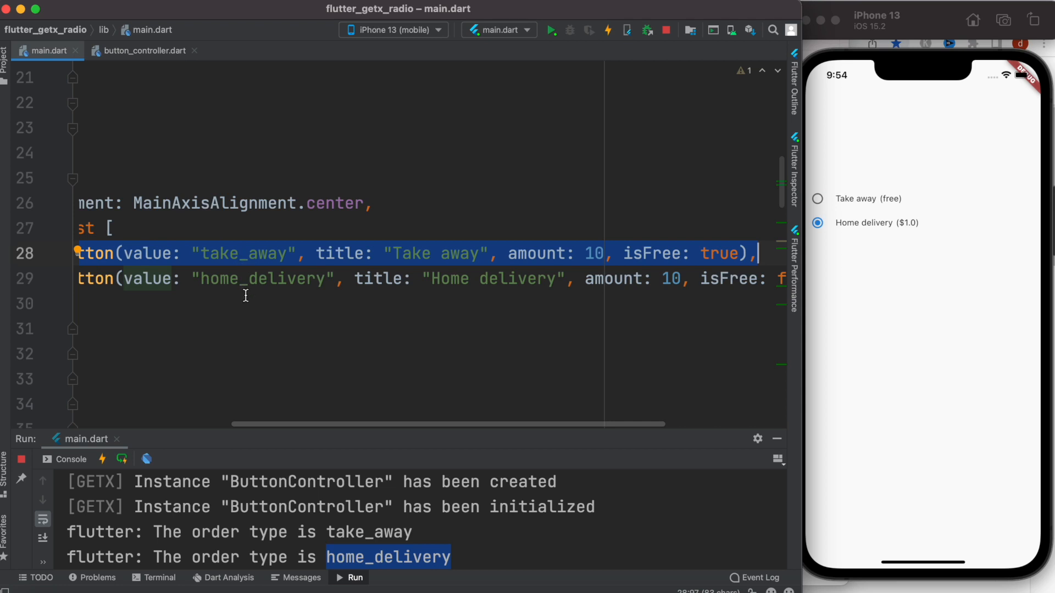
scroll(down, 3)
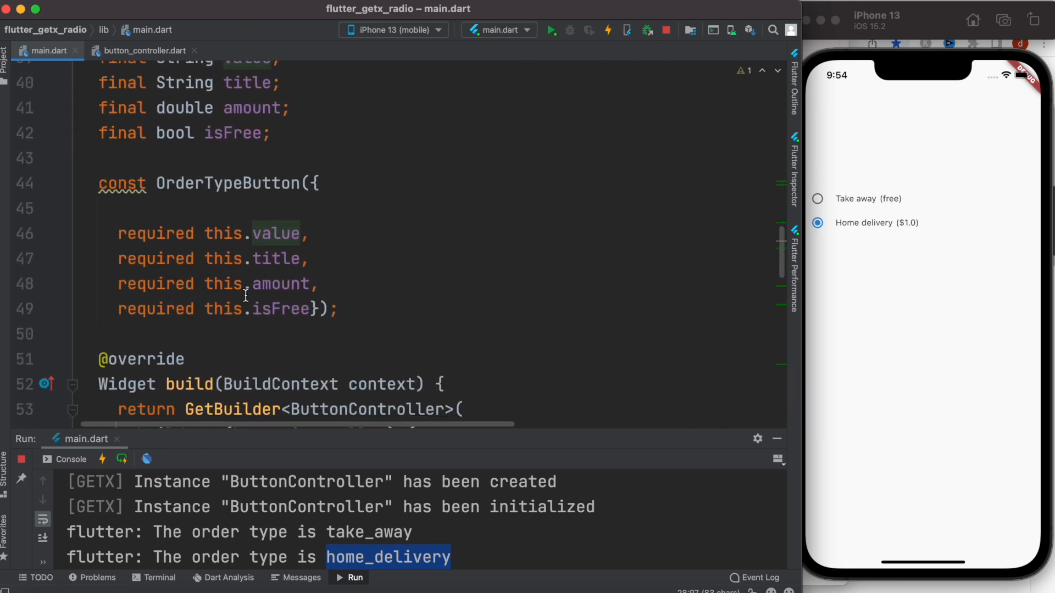
scroll(down, 3)
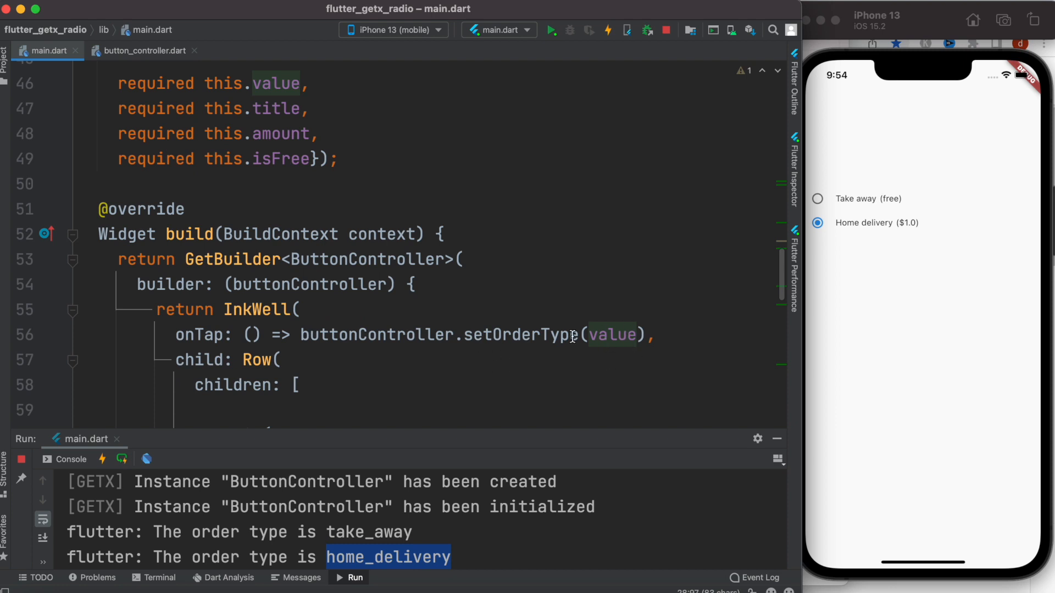
mouse_move(520, 337)
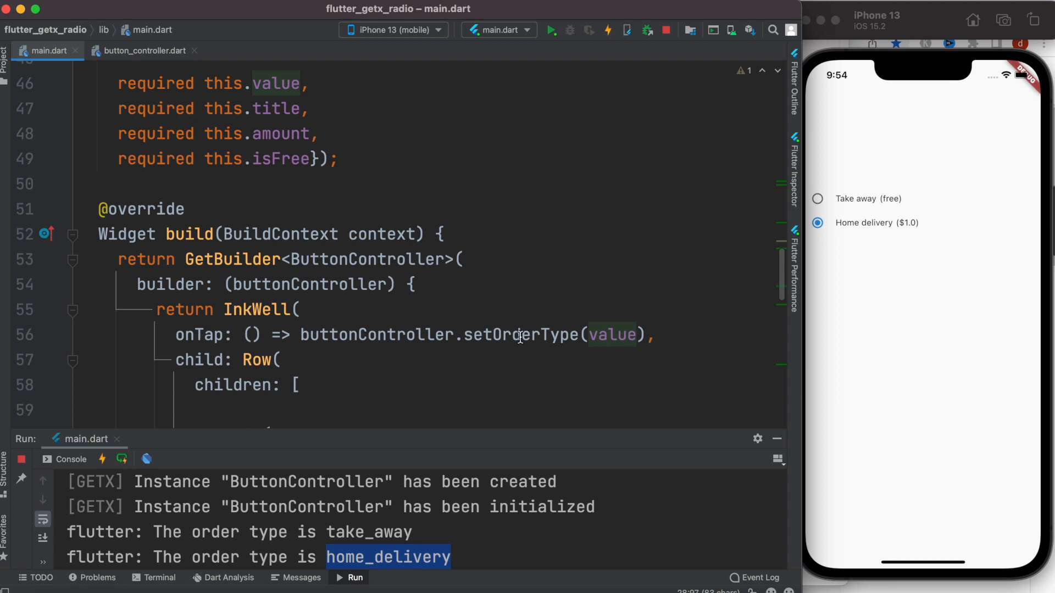
click(142, 51)
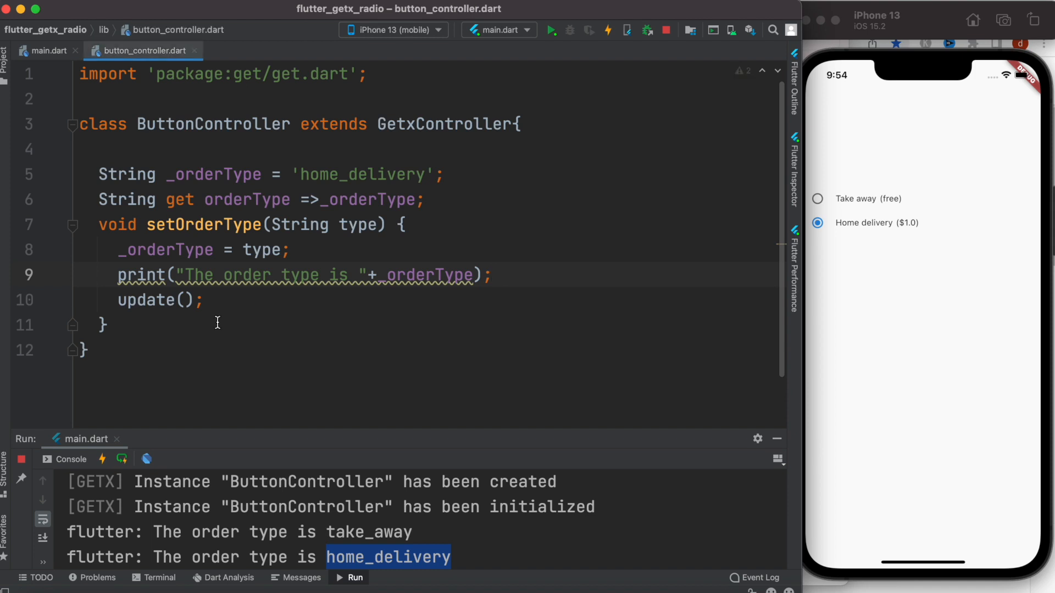
click(47, 50)
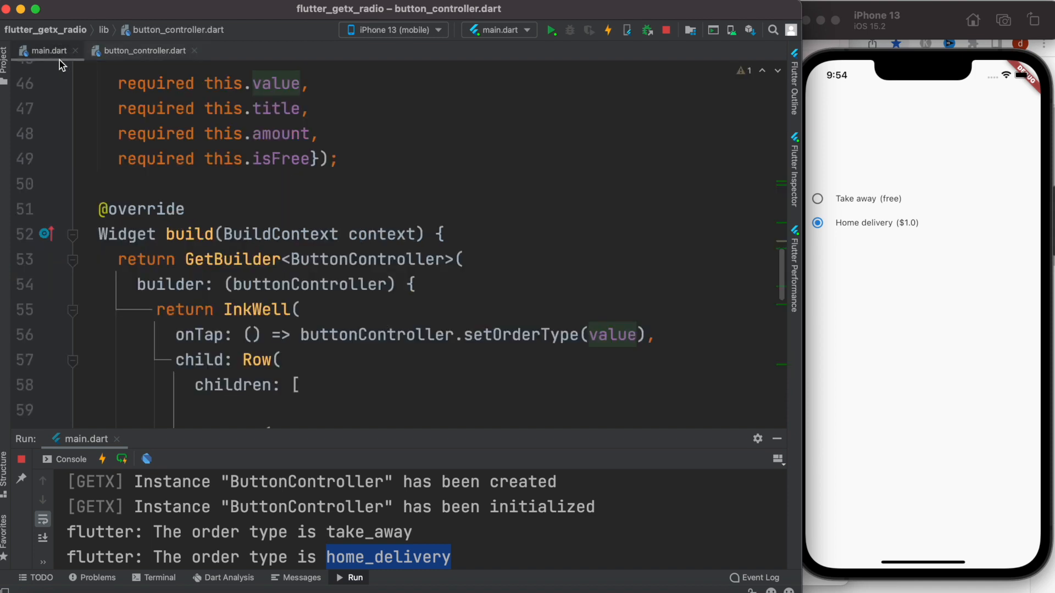
click(46, 51)
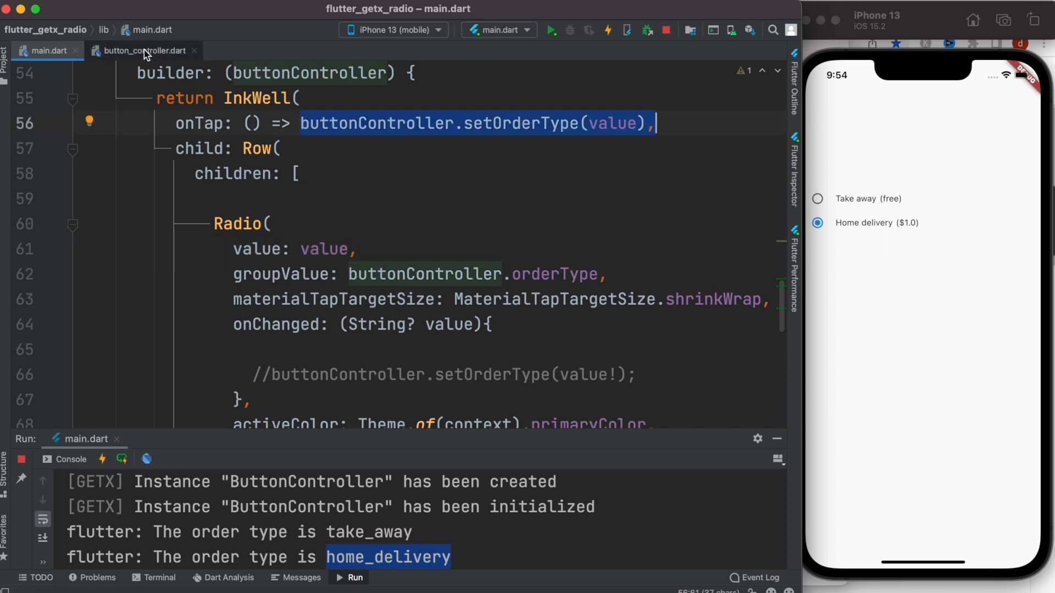
click(143, 50)
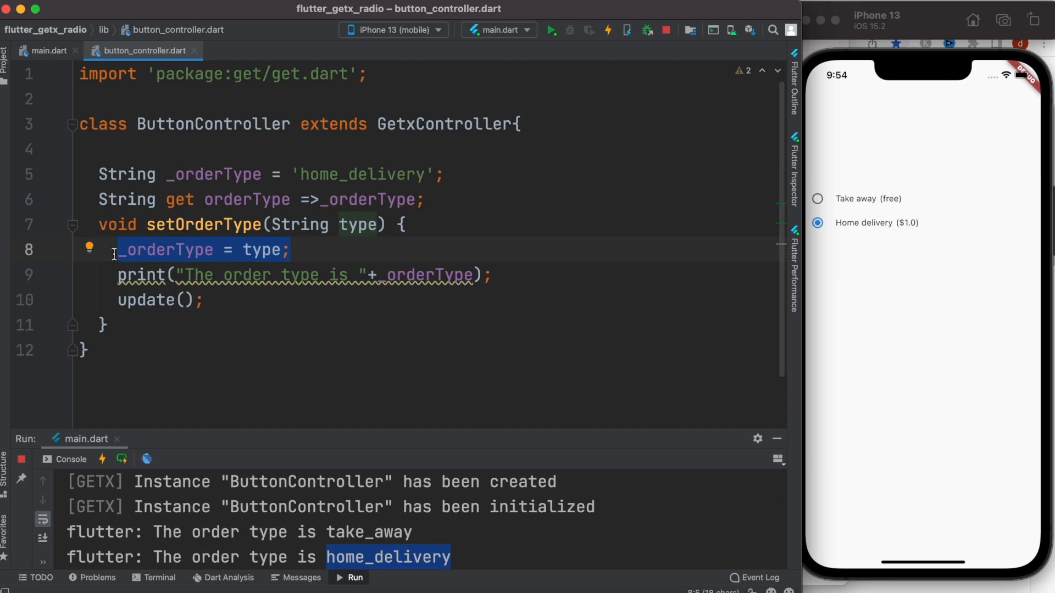
click(47, 51)
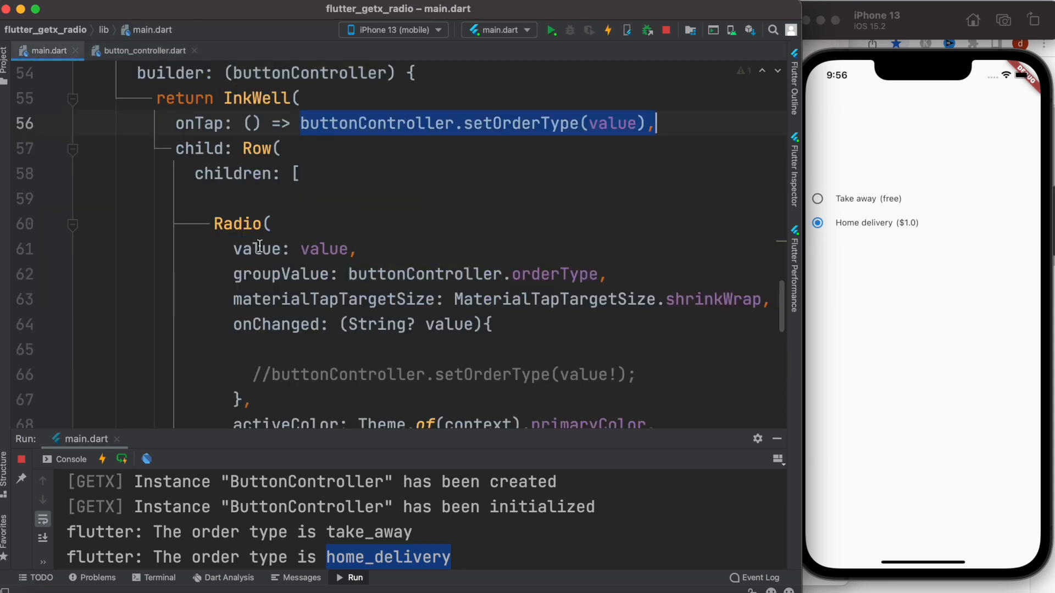